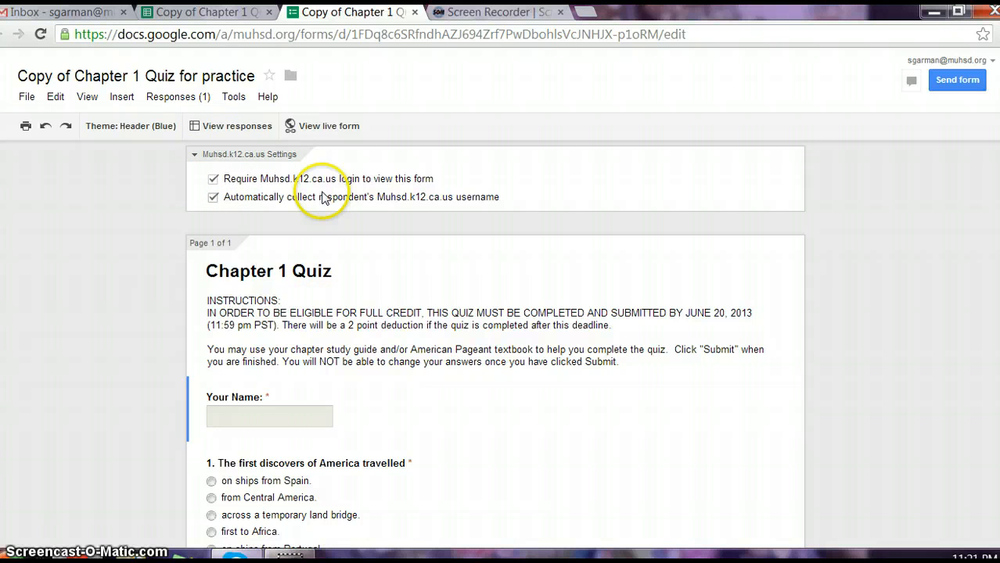
mouse_move(469, 202)
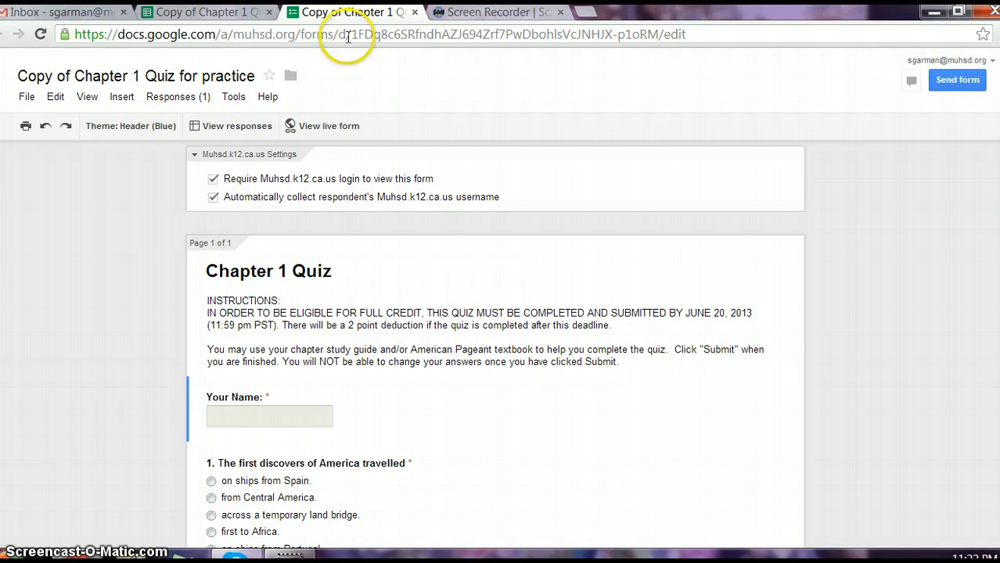
mouse_move(227, 15)
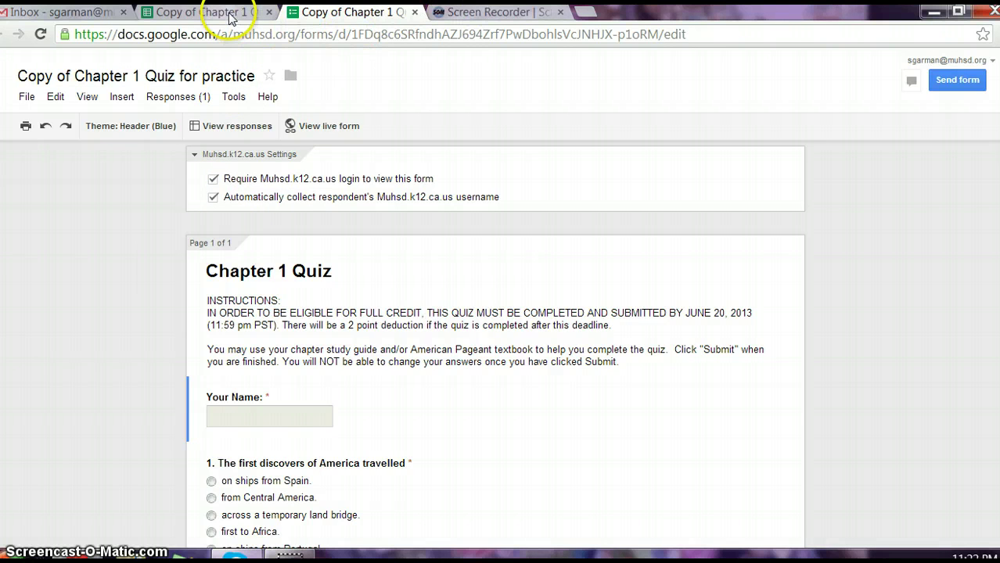
Step: Switch to the quiz responses spreadsheet and run the FormEmailer script from Insert > Script
click(227, 13)
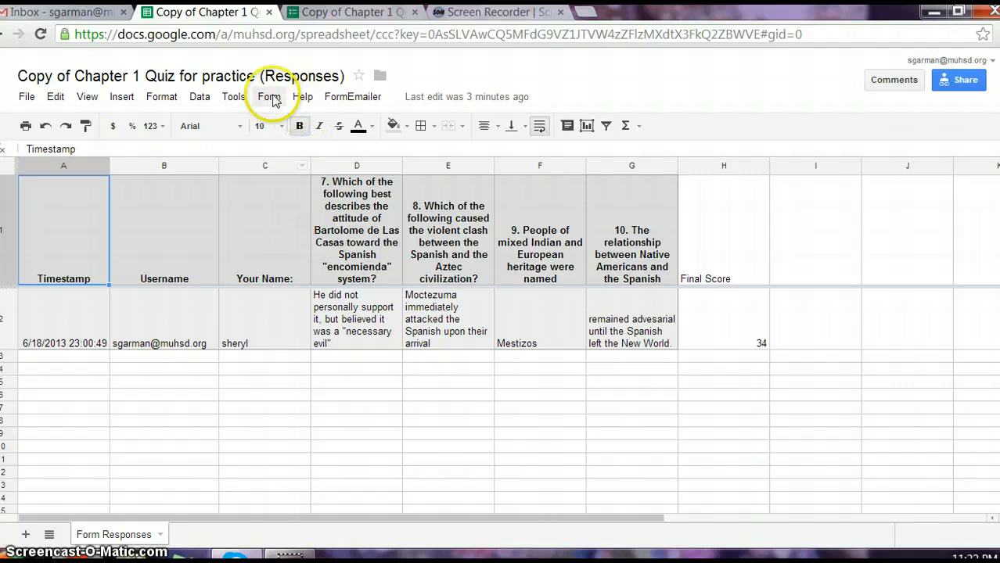
click(122, 97)
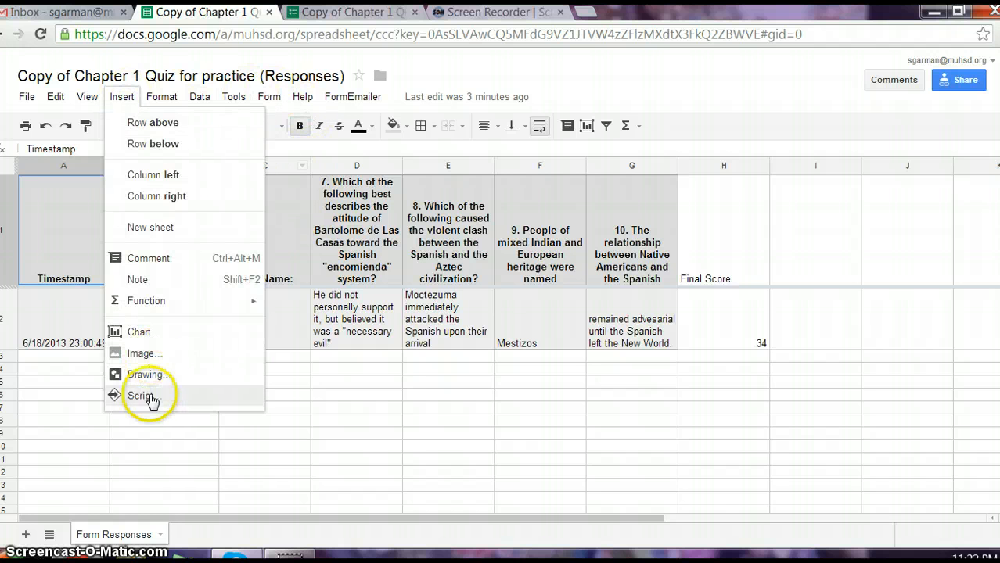
click(352, 97)
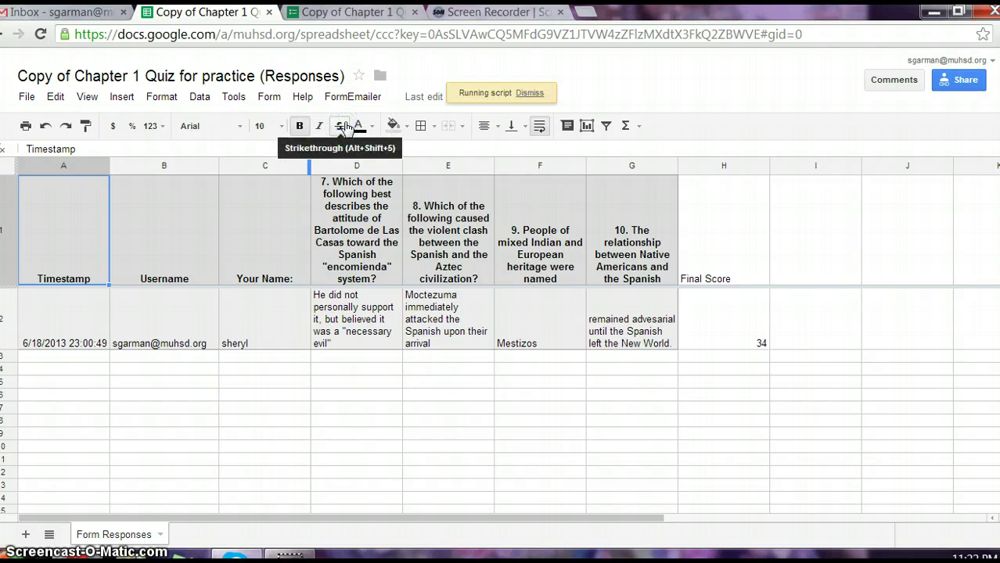
click(352, 97)
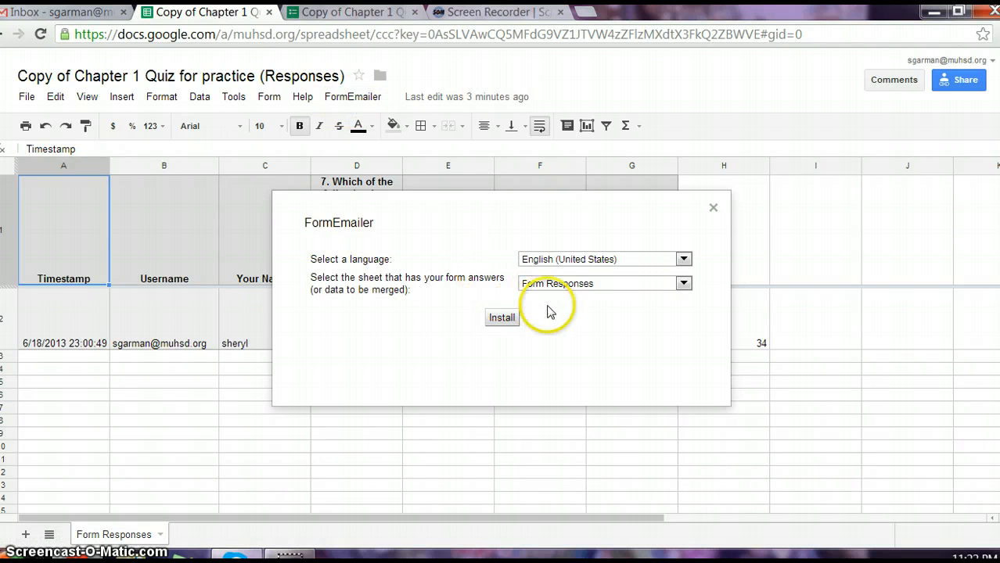
mouse_move(551, 293)
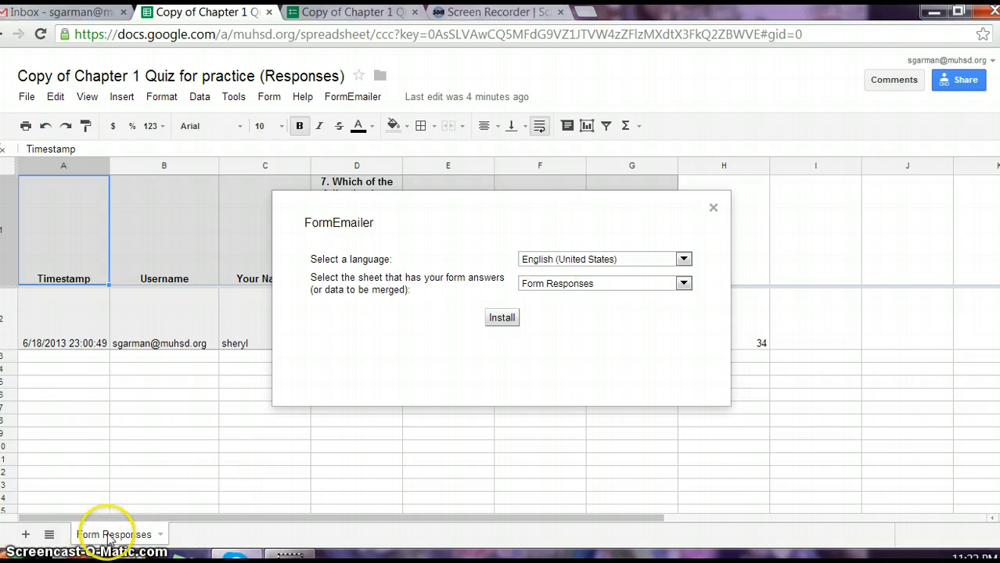
mouse_move(280, 360)
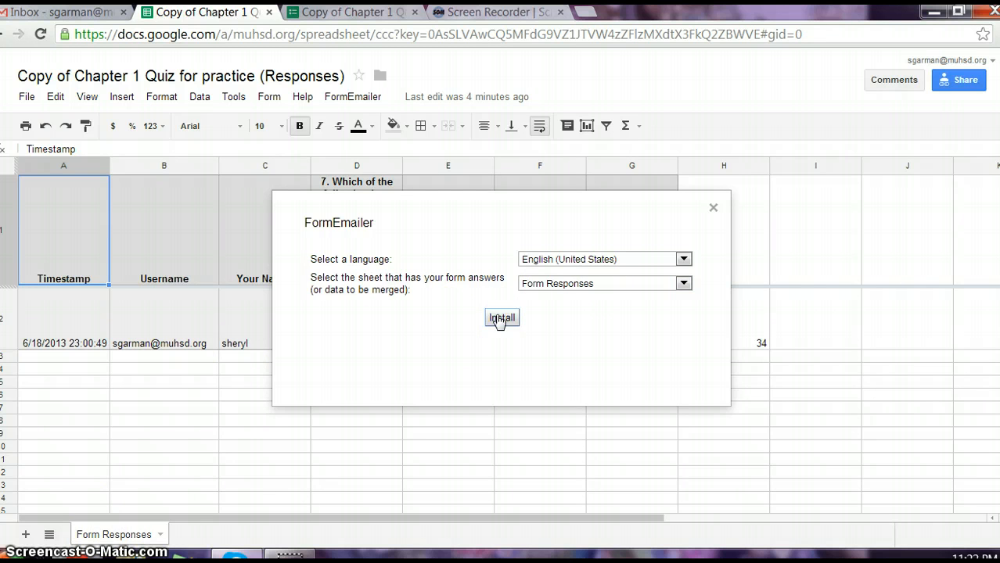
Step: Install FormEmailer on Form Responses and return to that sheet
click(501, 319)
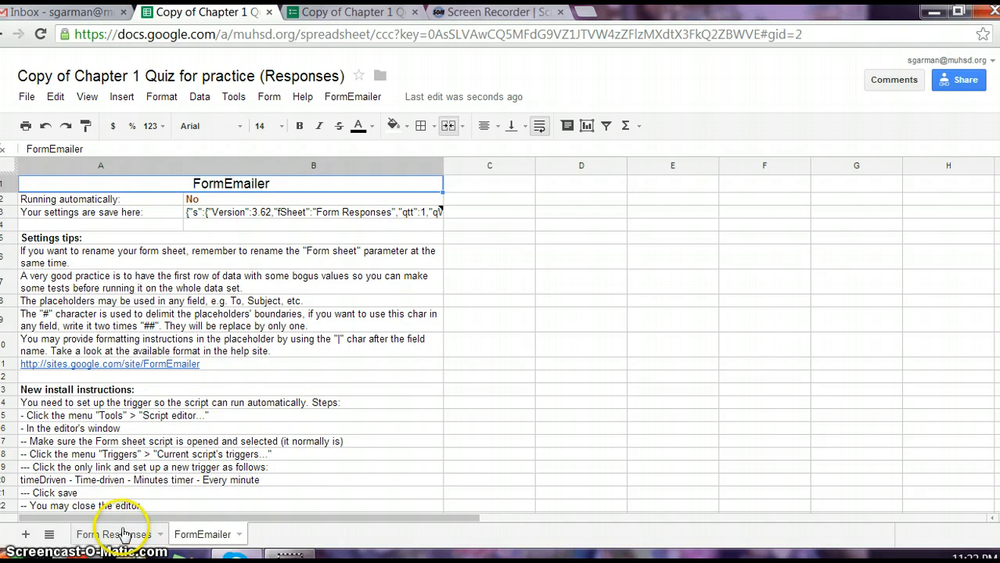
click(116, 535)
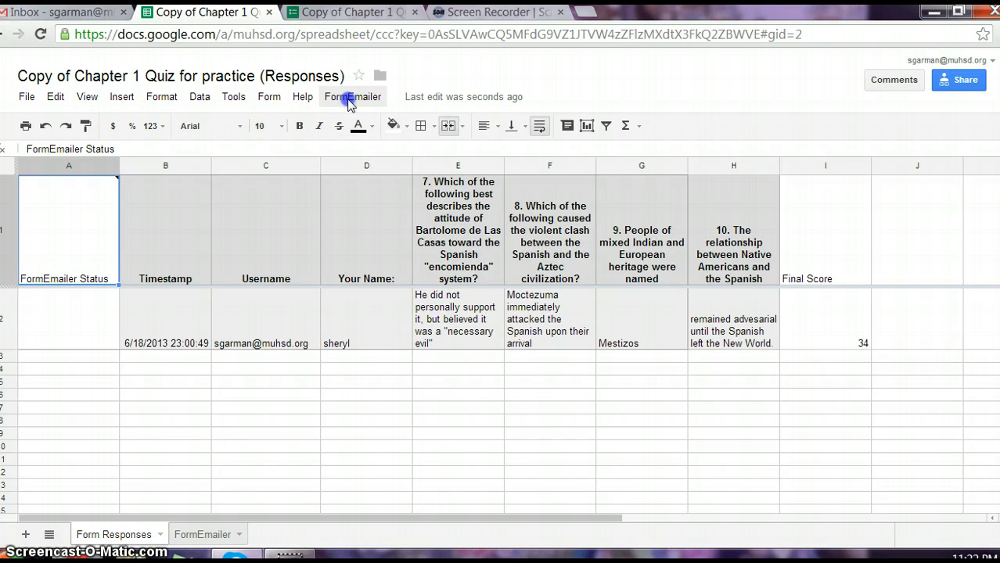
Step: In FormEmailer Settings, set the sender name to Mr. Price and clear the To address
click(353, 97)
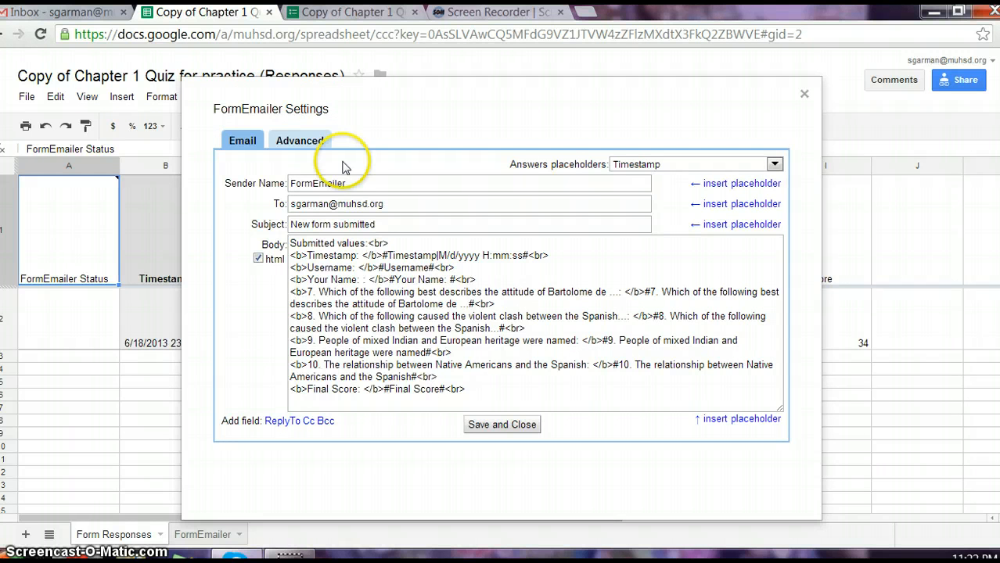
double_click(319, 183)
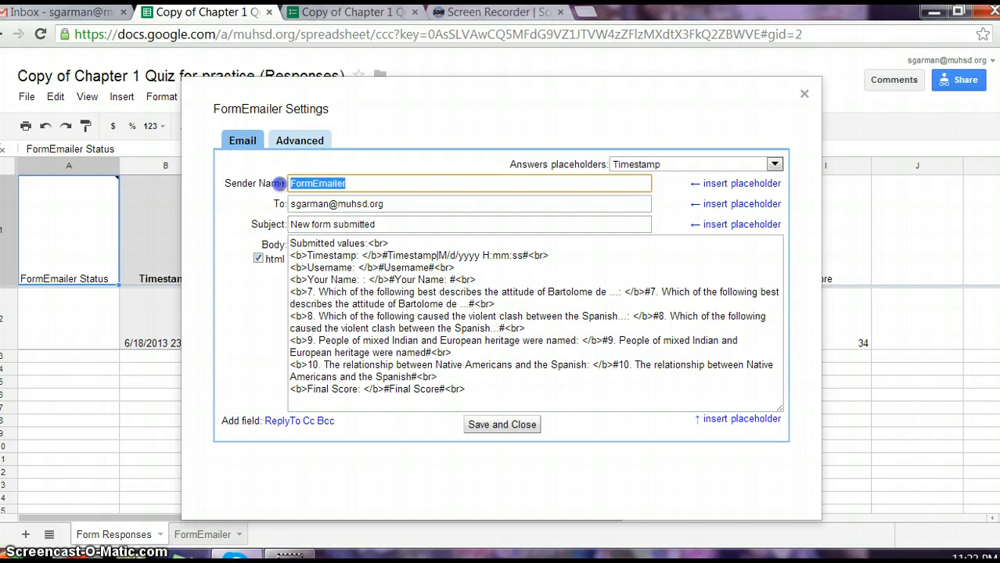
text(Mr. Price)
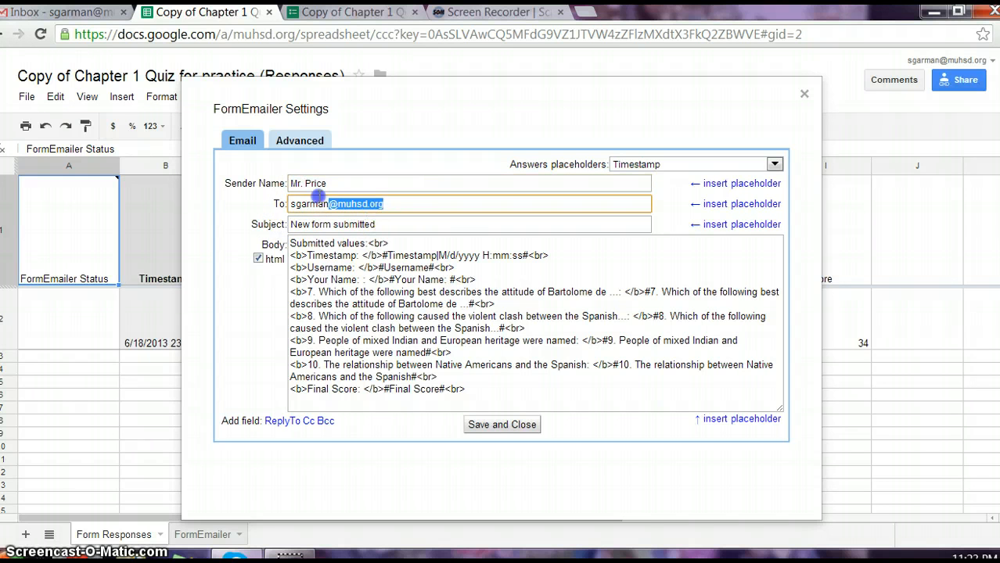
key(Delete)
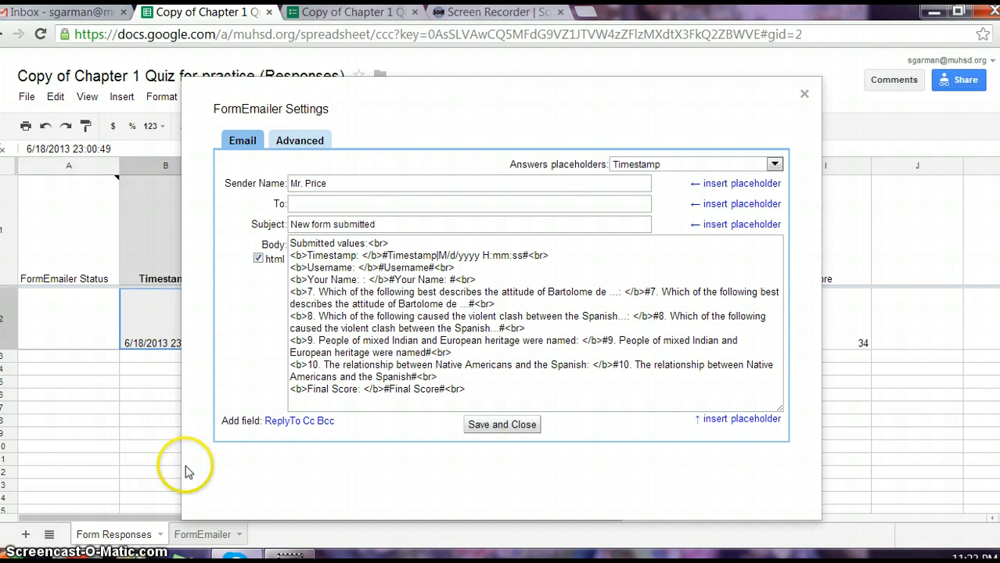
mouse_move(156, 254)
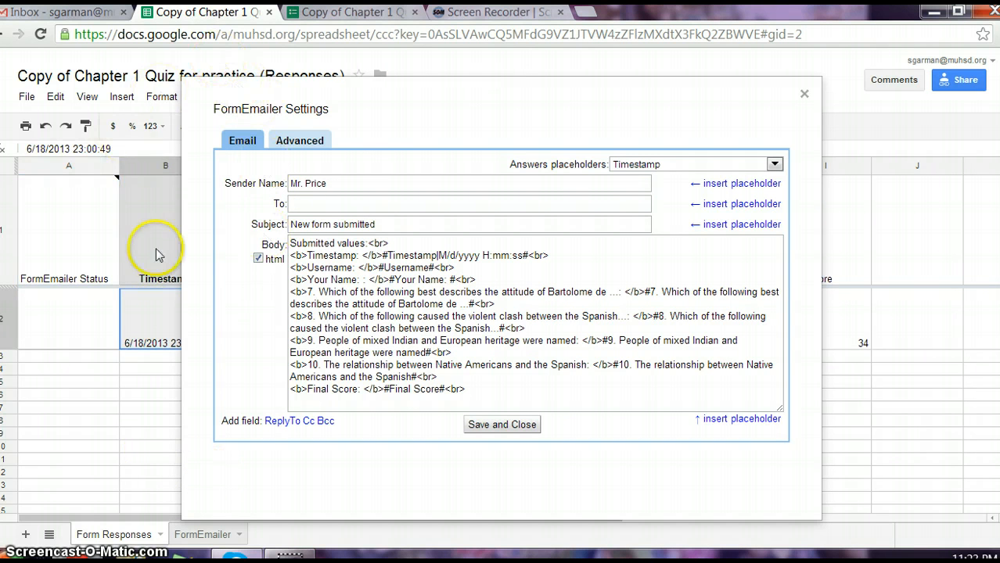
mouse_move(172, 370)
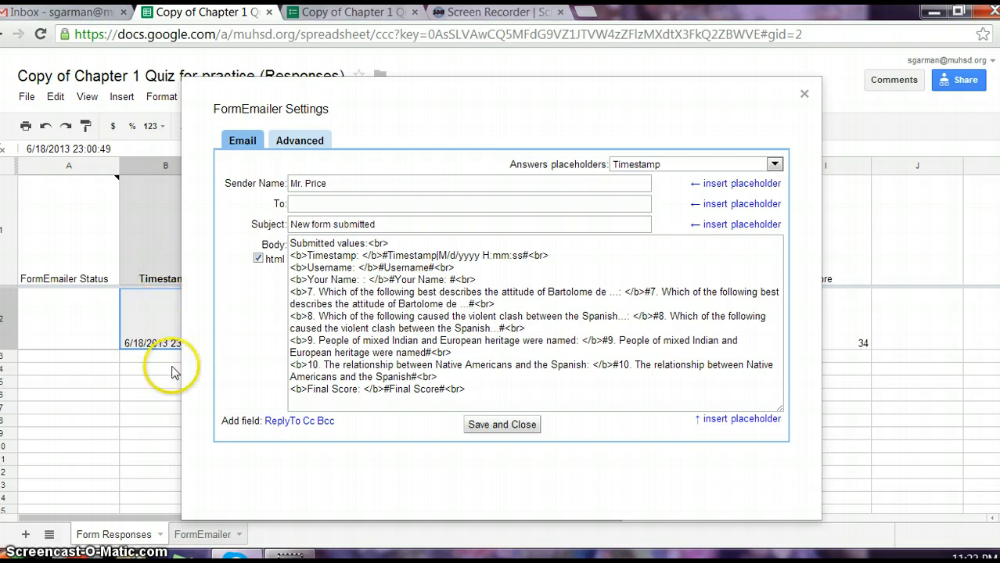
mouse_move(153, 280)
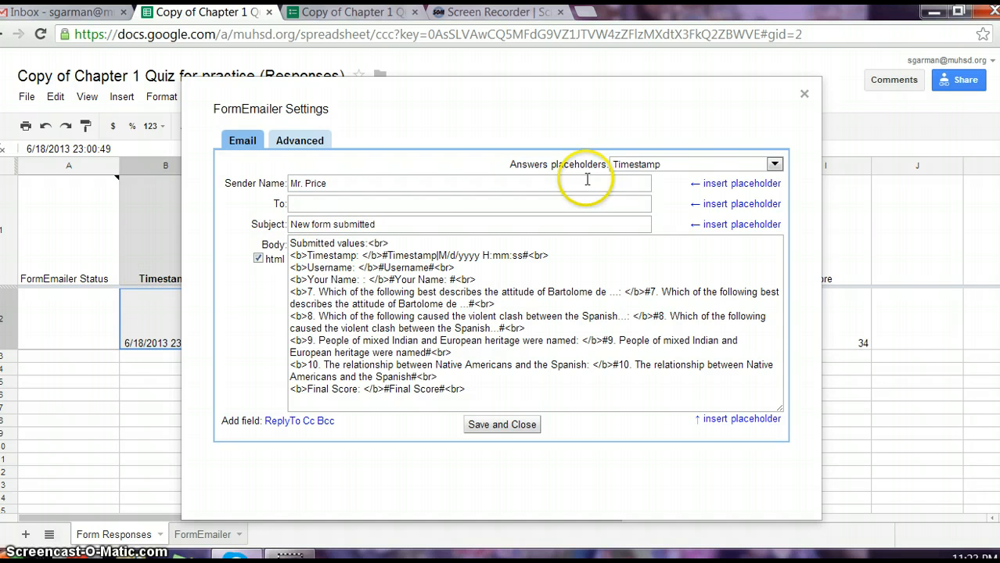
Step: Make the recipient the Username placeholder and set the subject to quiz scores
click(774, 164)
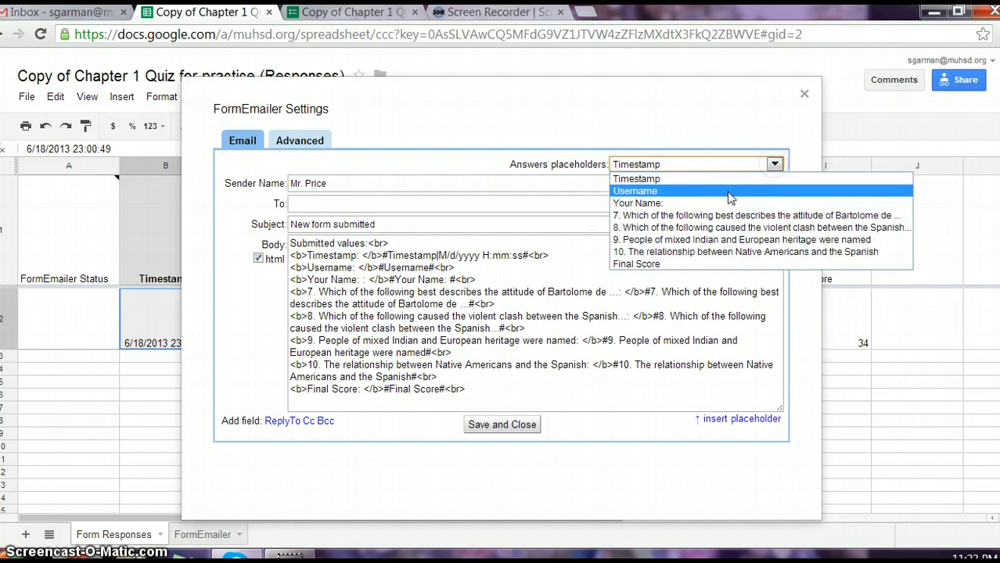
click(635, 191)
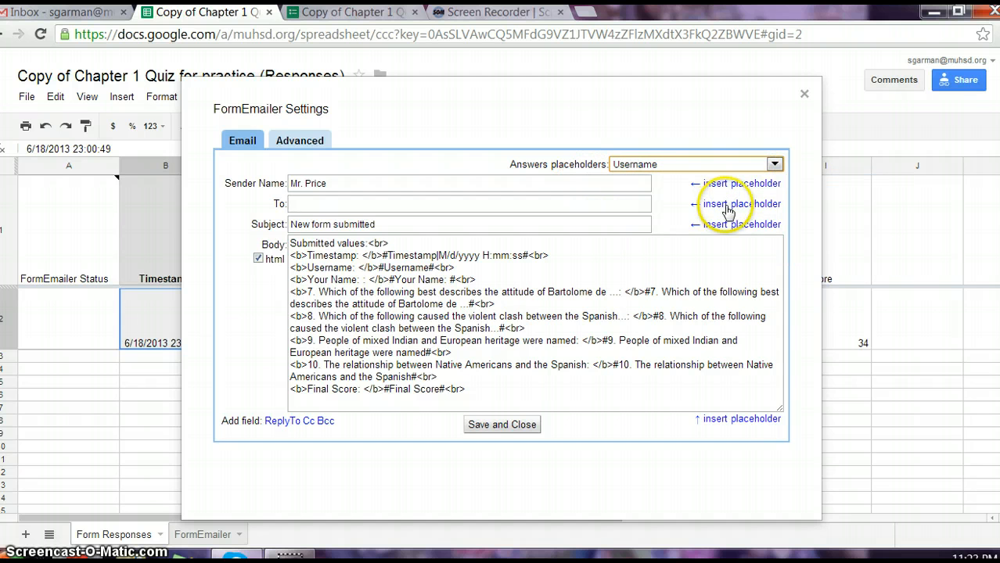
click(739, 203)
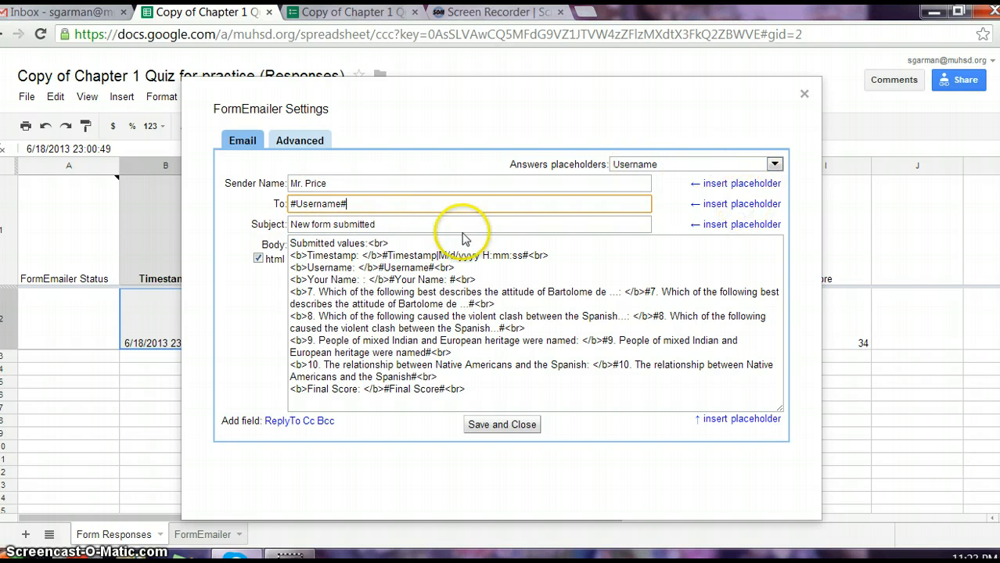
triple_click(333, 225)
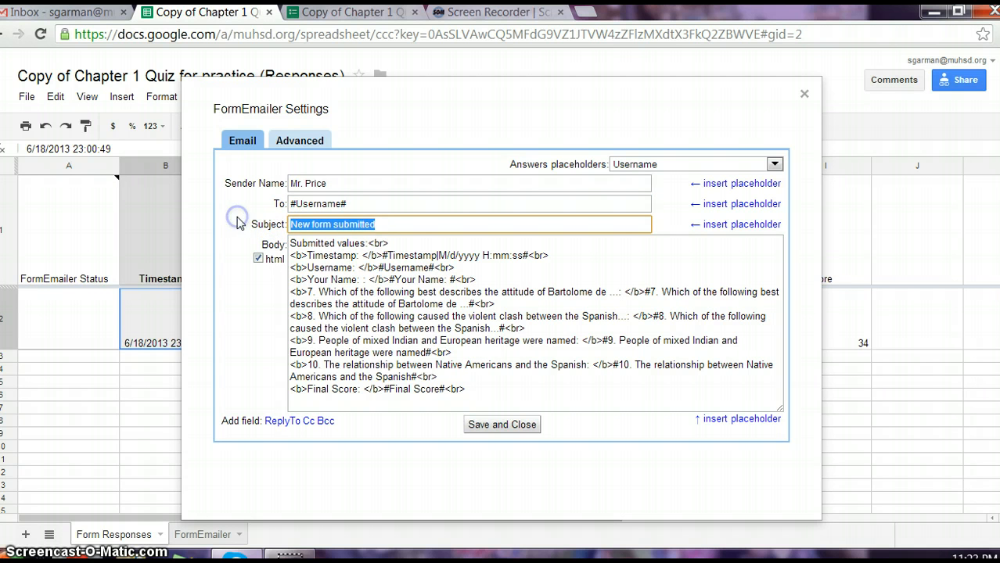
text(quiz scorew)
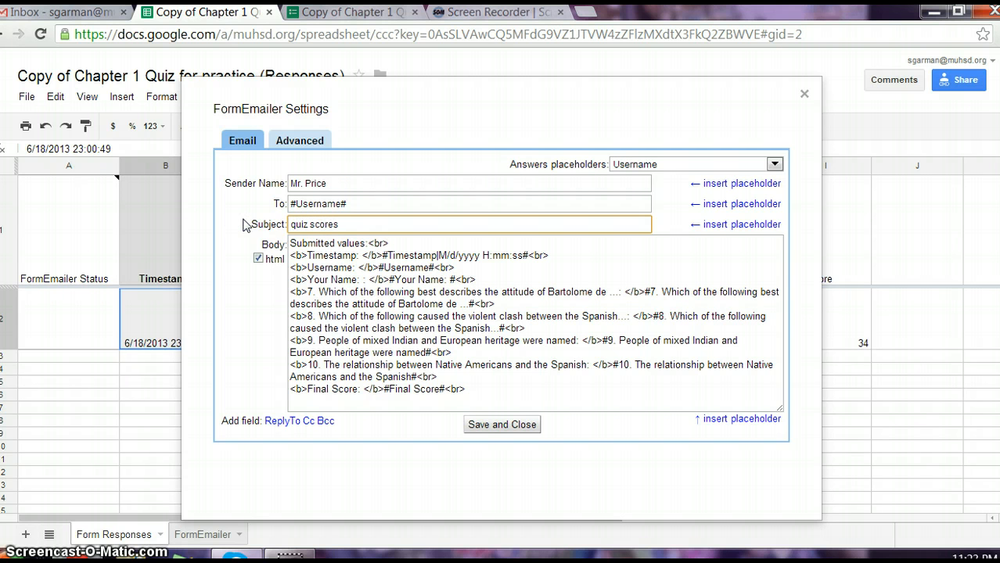
Step: Turn off HTML and start the body with 'Hi,' followed by the Your Name: placeholder
click(258, 258)
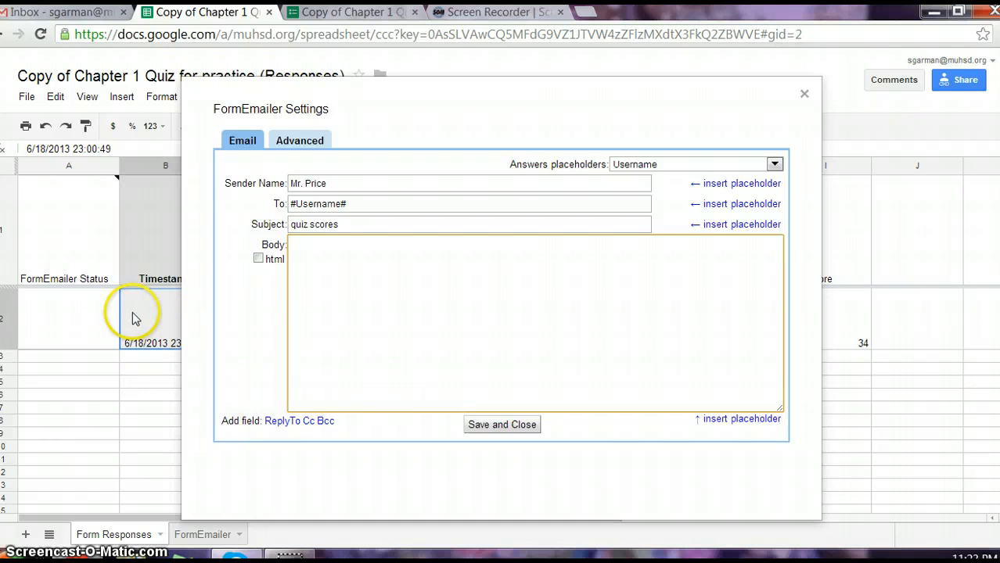
mouse_move(281, 314)
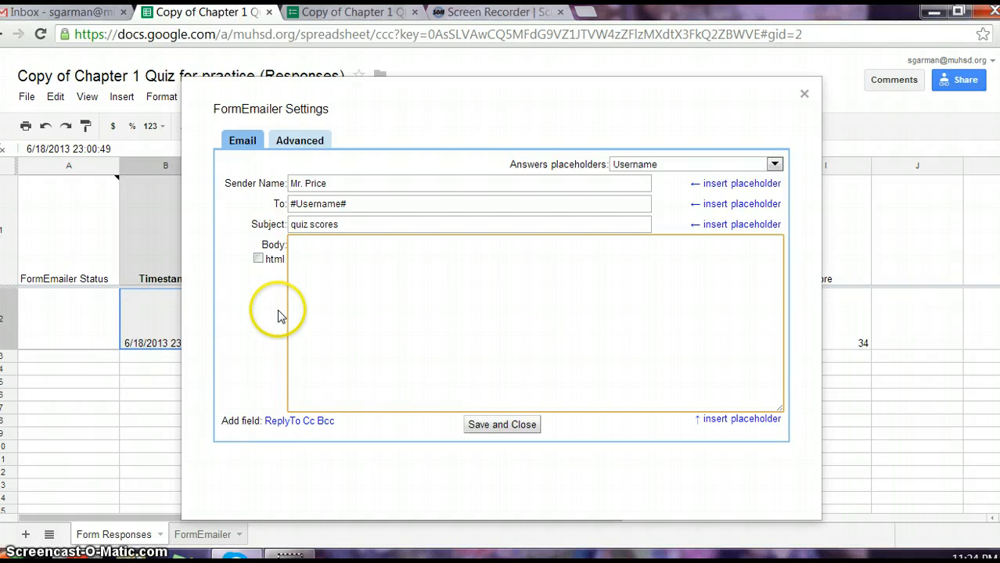
text(HI,)
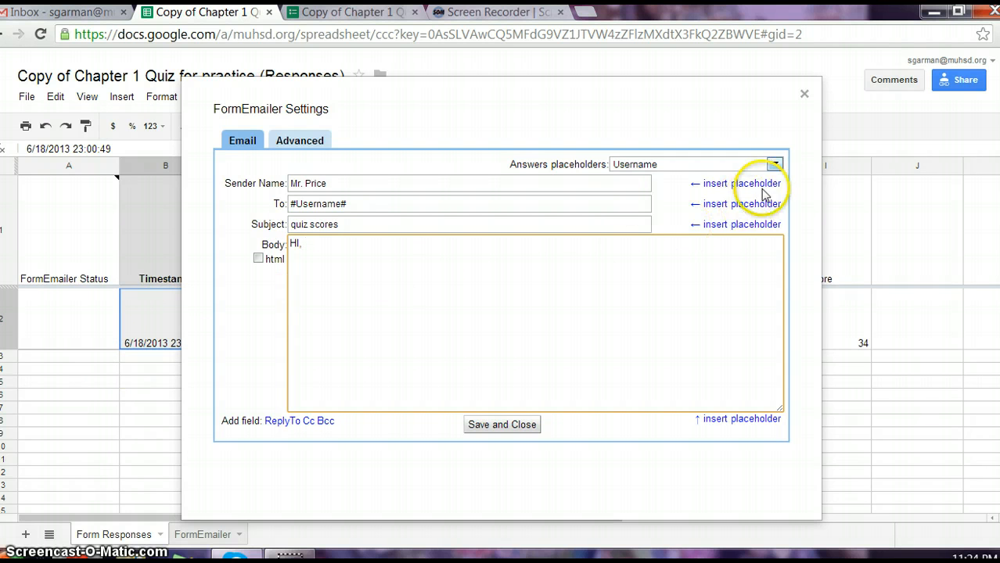
click(773, 164)
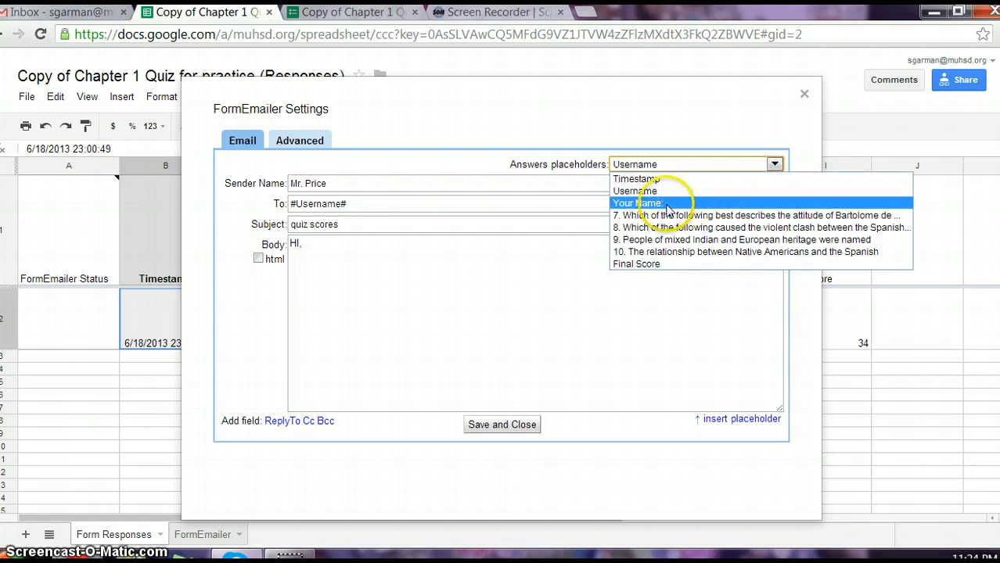
click(641, 203)
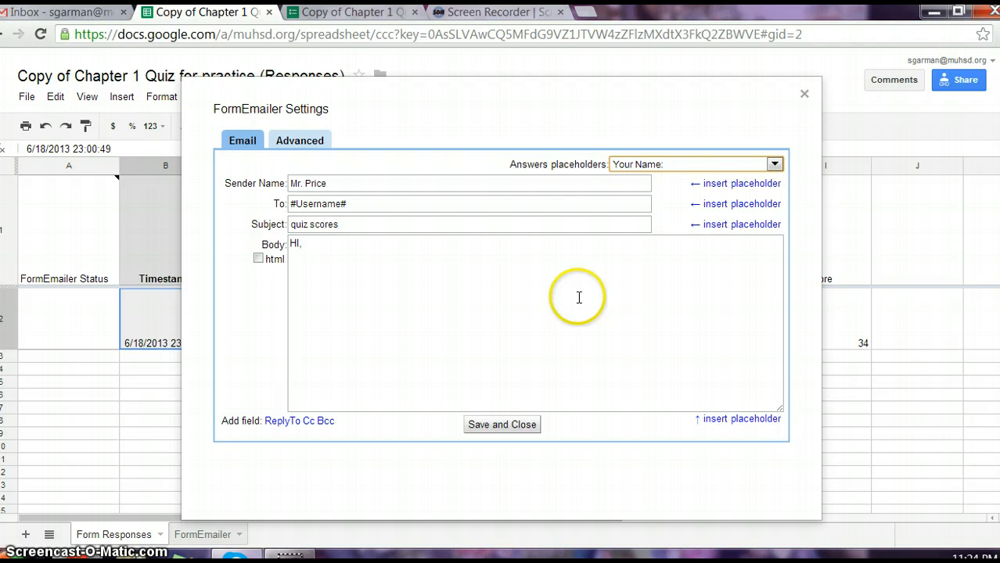
mouse_move(735, 422)
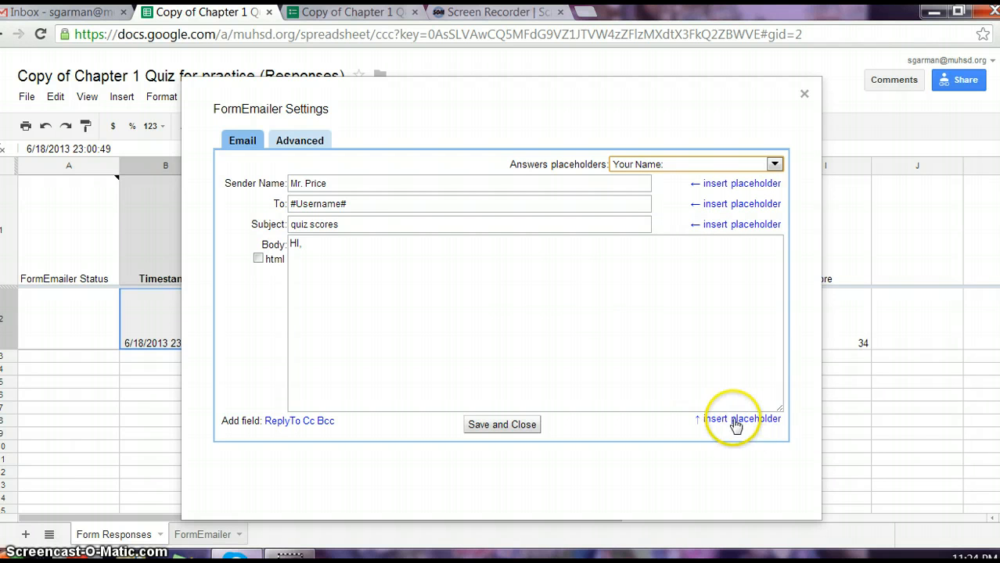
mouse_move(612, 185)
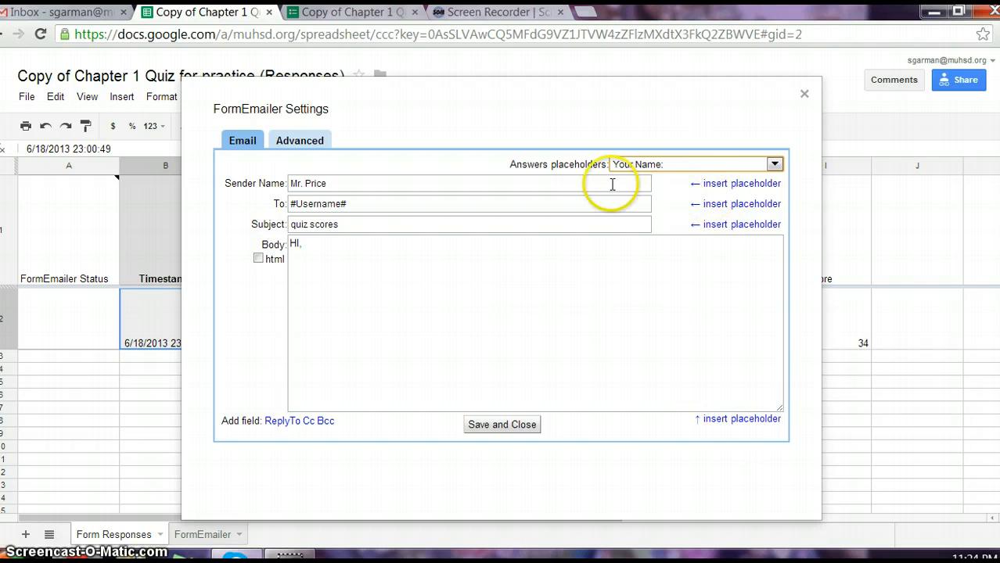
mouse_move(638, 228)
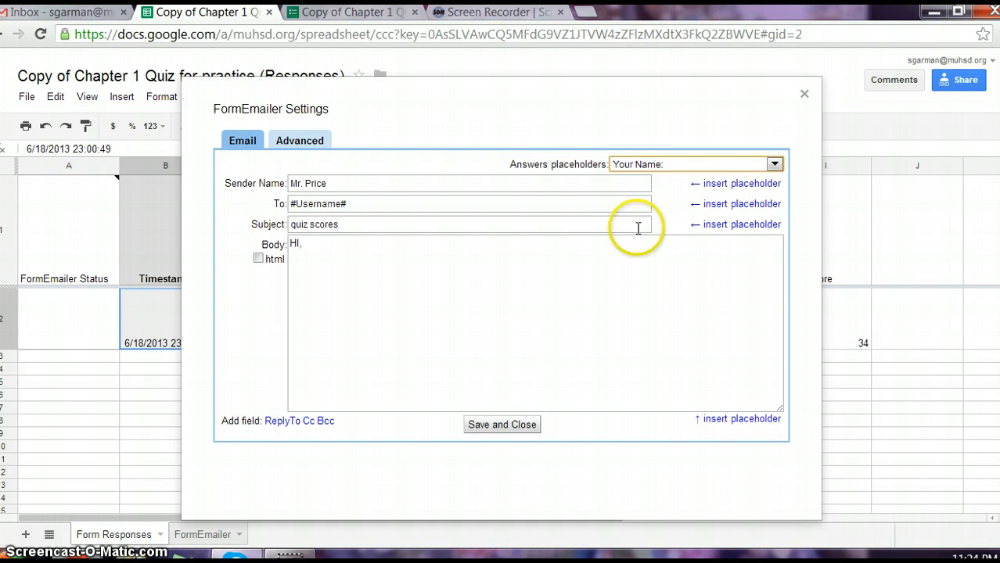
mouse_move(730, 424)
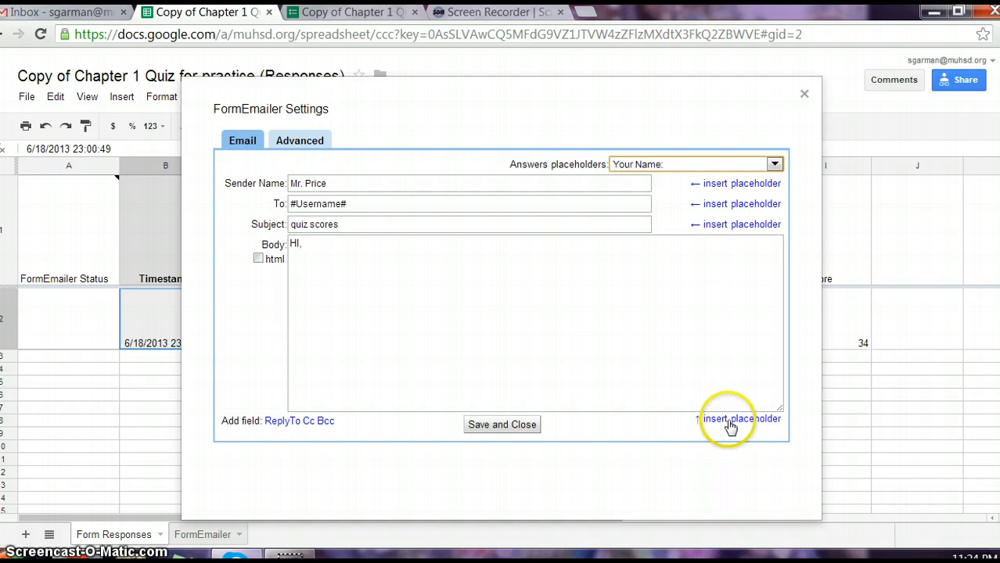
click(737, 420)
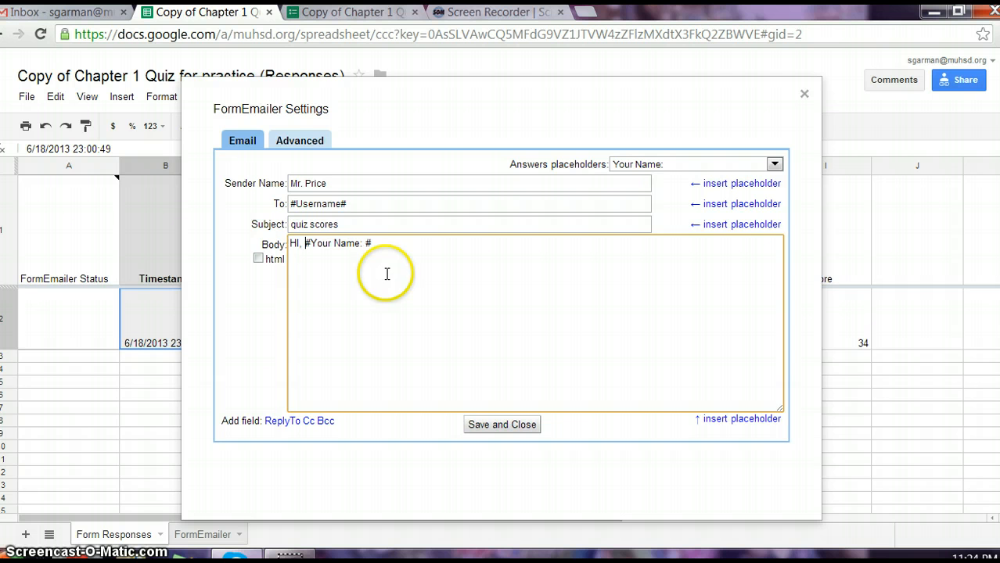
mouse_move(346, 235)
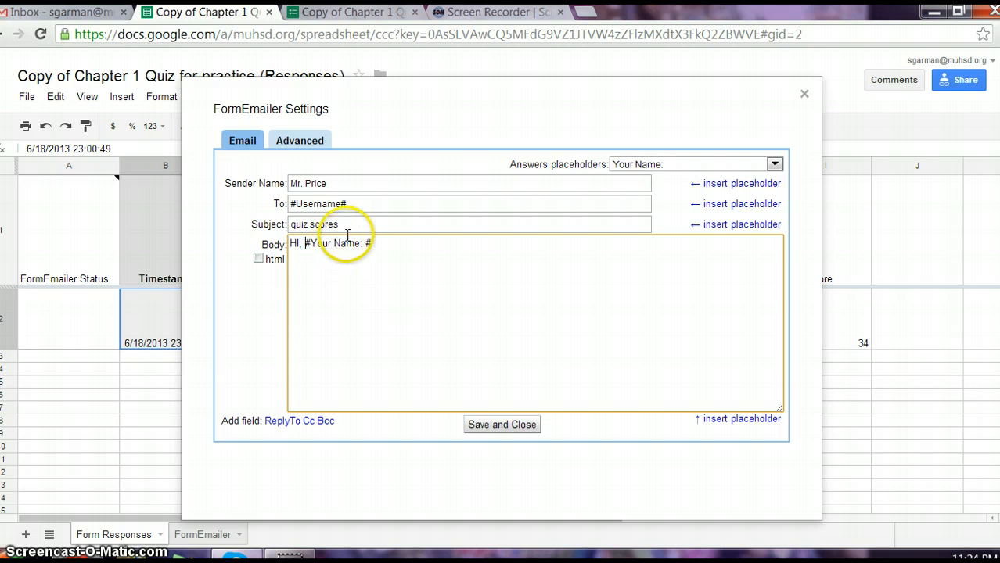
mouse_move(144, 341)
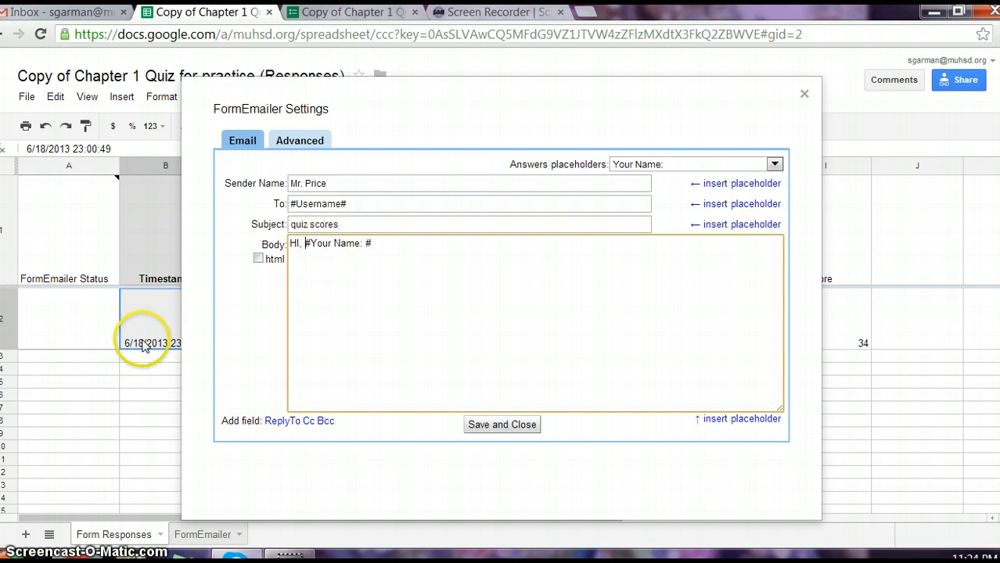
mouse_move(283, 282)
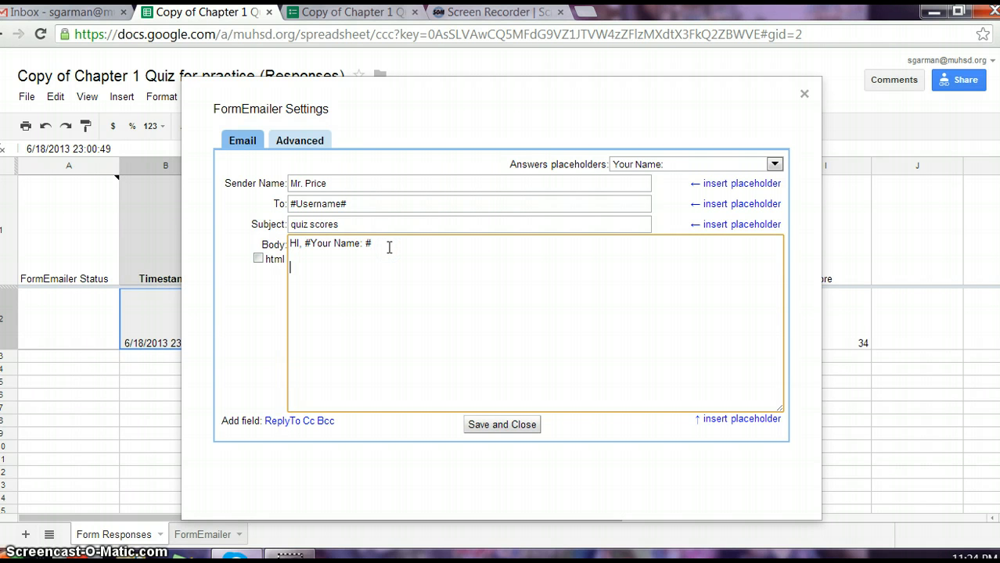
Step: Write 'I have graded your quiz, your score is:' followed by the Final Score placeholder
text(I have gra)
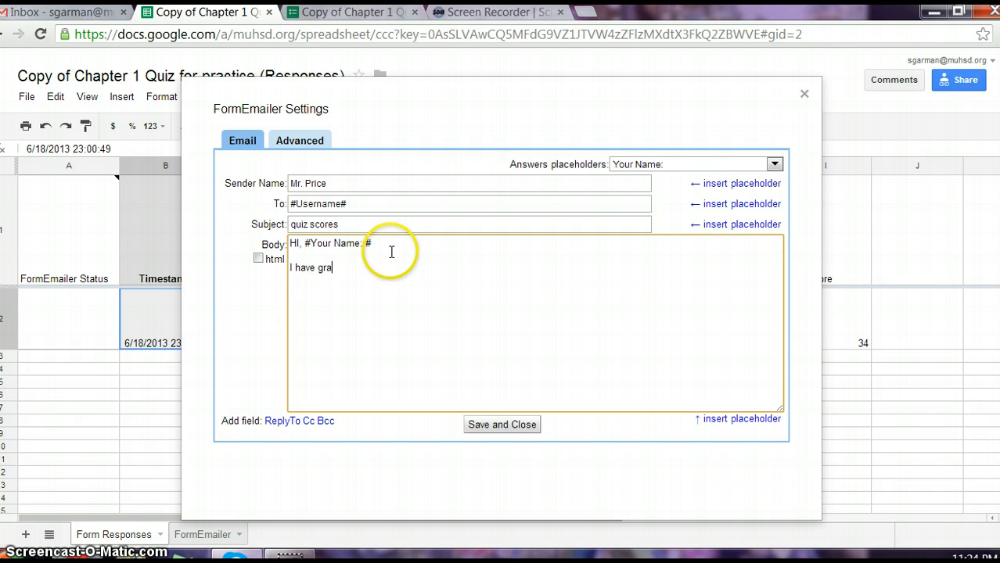
text(ded your quiz.  Your sco)
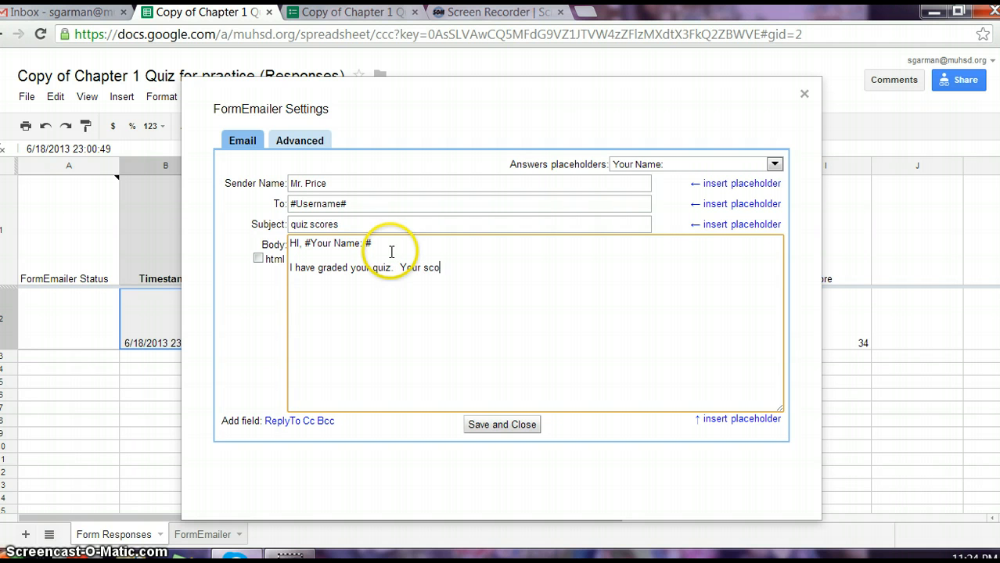
text(re is:)
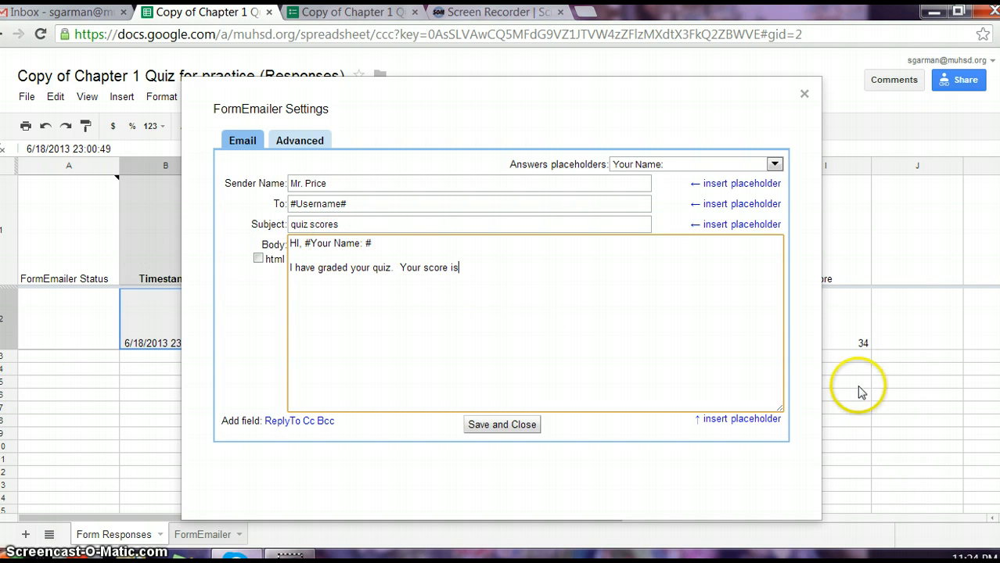
mouse_move(864, 352)
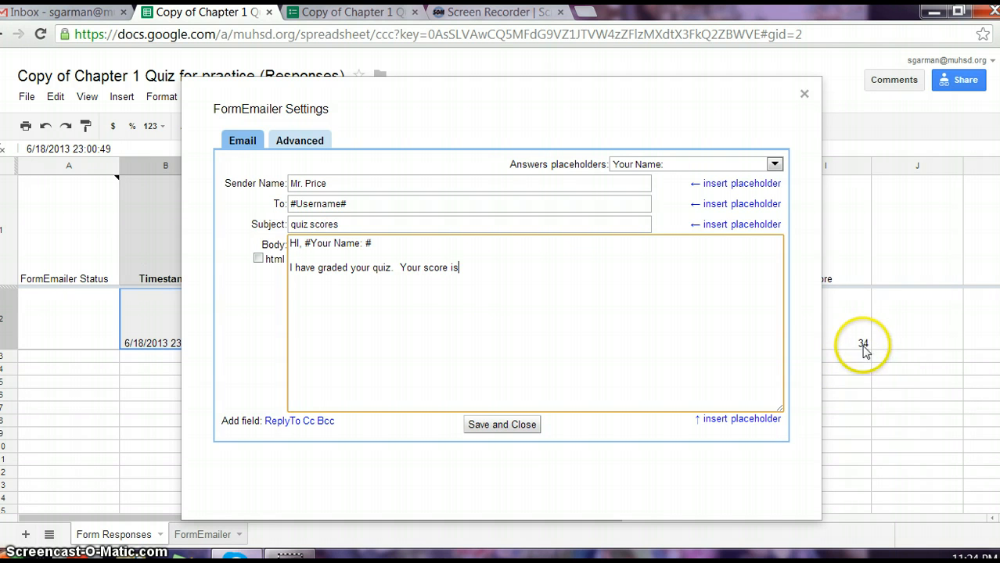
click(773, 164)
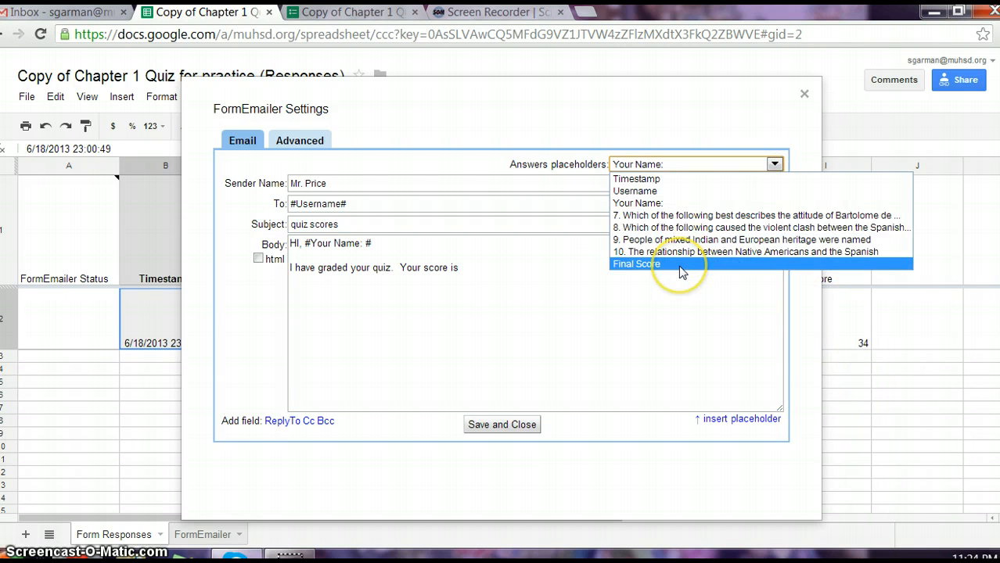
click(635, 263)
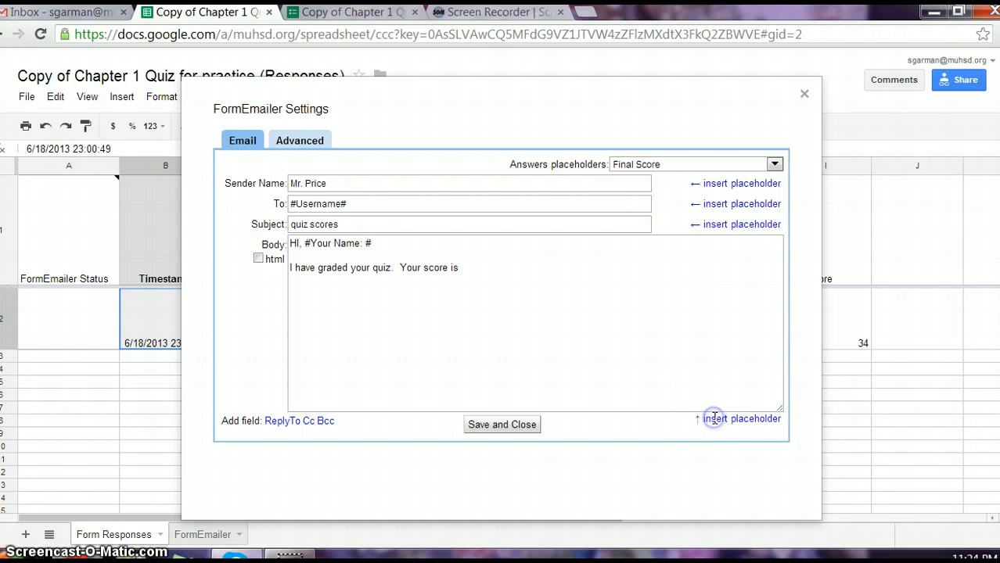
click(741, 419)
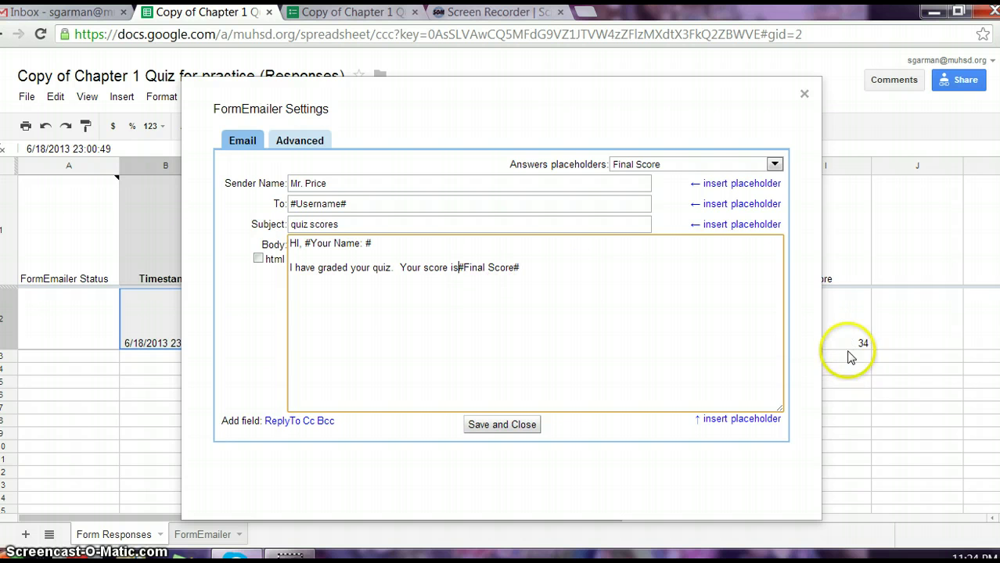
mouse_move(846, 258)
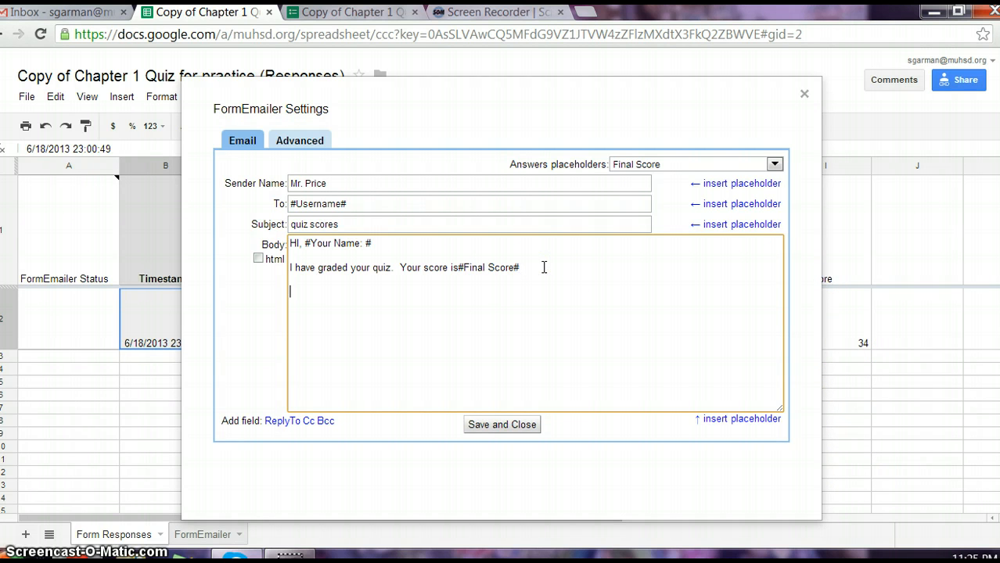
Step: Sign off the body with 'Thanks, Mr. Price'
text(Thanks,)
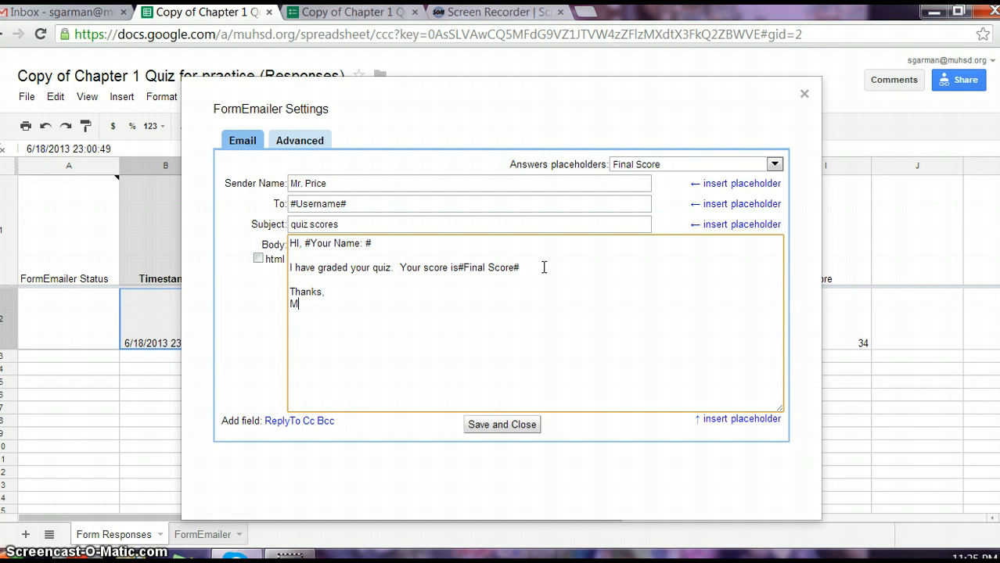
text(r. Price)
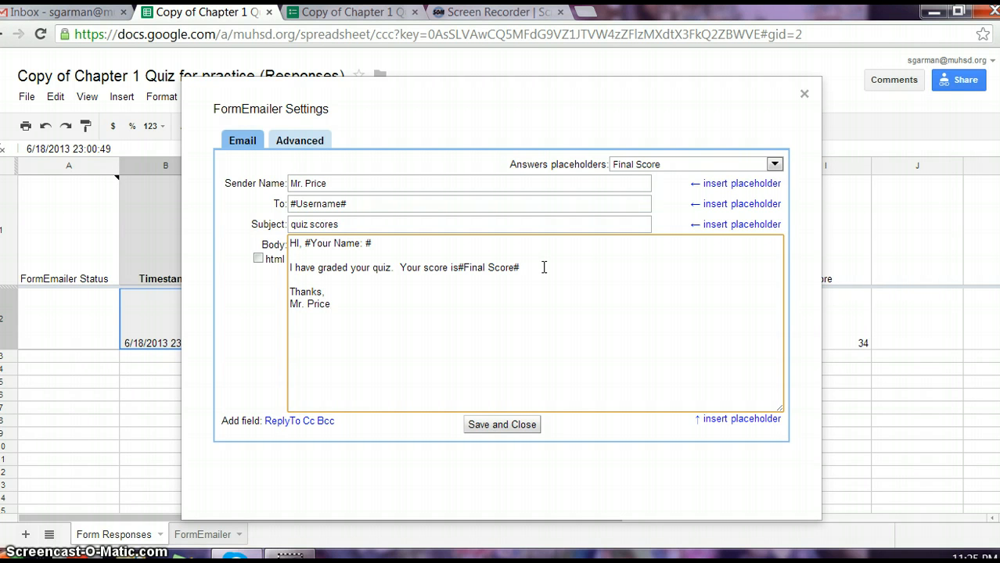
mouse_move(500, 428)
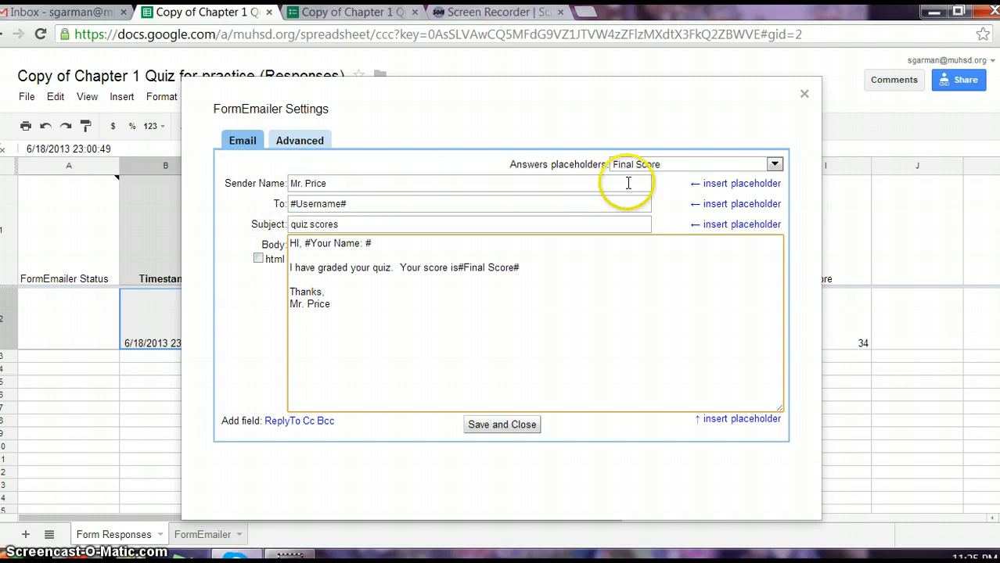
click(773, 164)
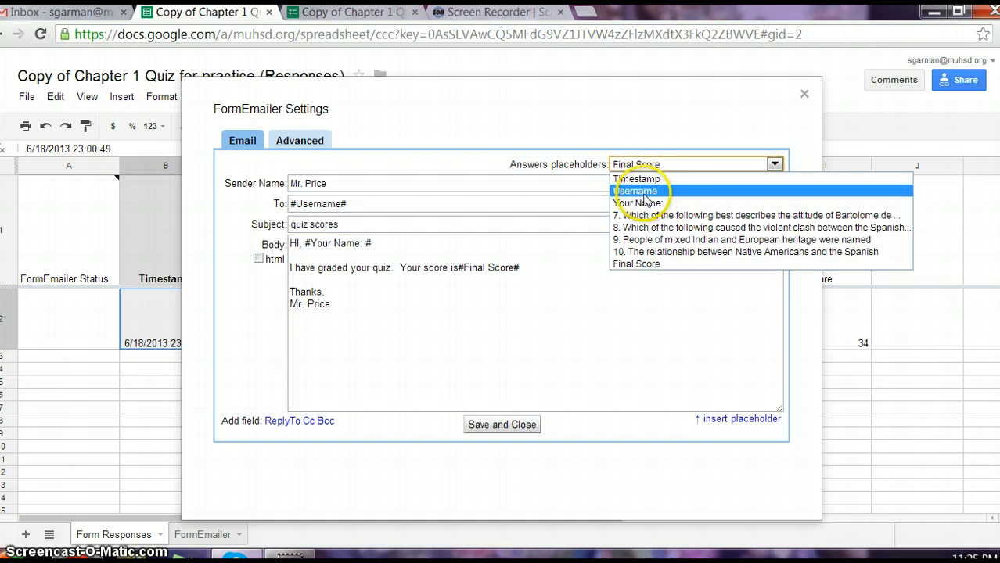
mouse_move(471, 219)
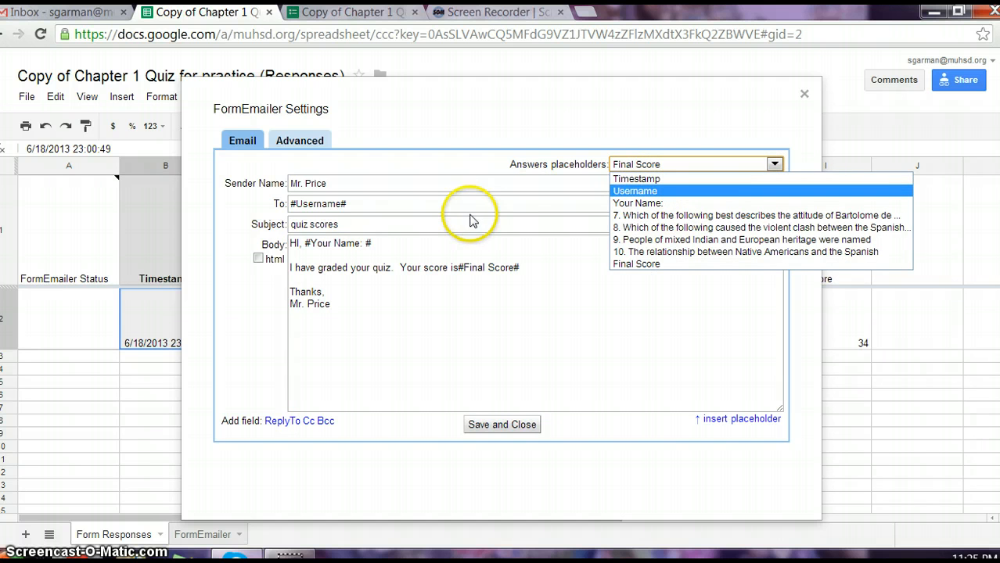
mouse_move(643, 216)
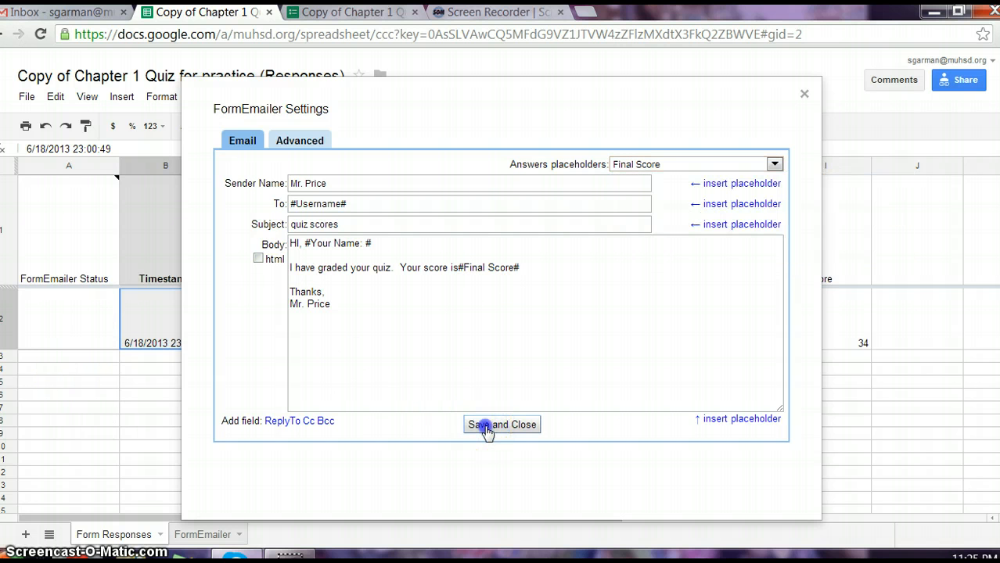
Step: Process response line 2 manually so its FormEmailer Status reads Email sent
click(501, 425)
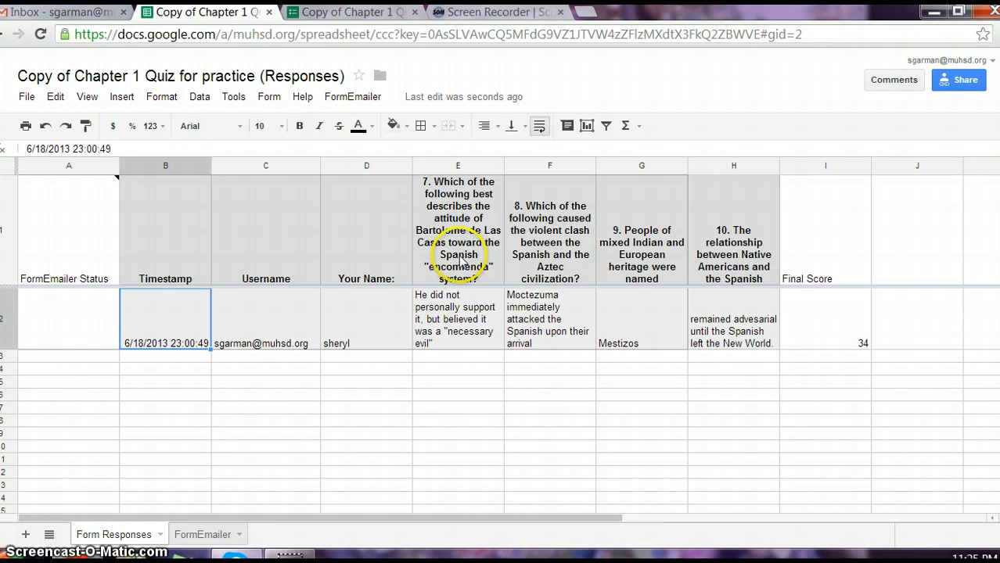
click(352, 97)
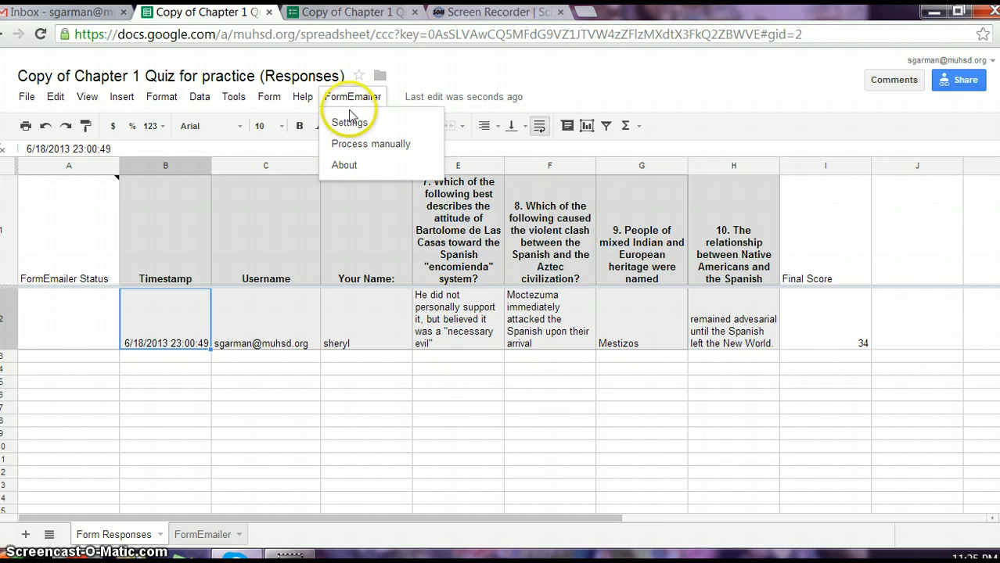
click(373, 144)
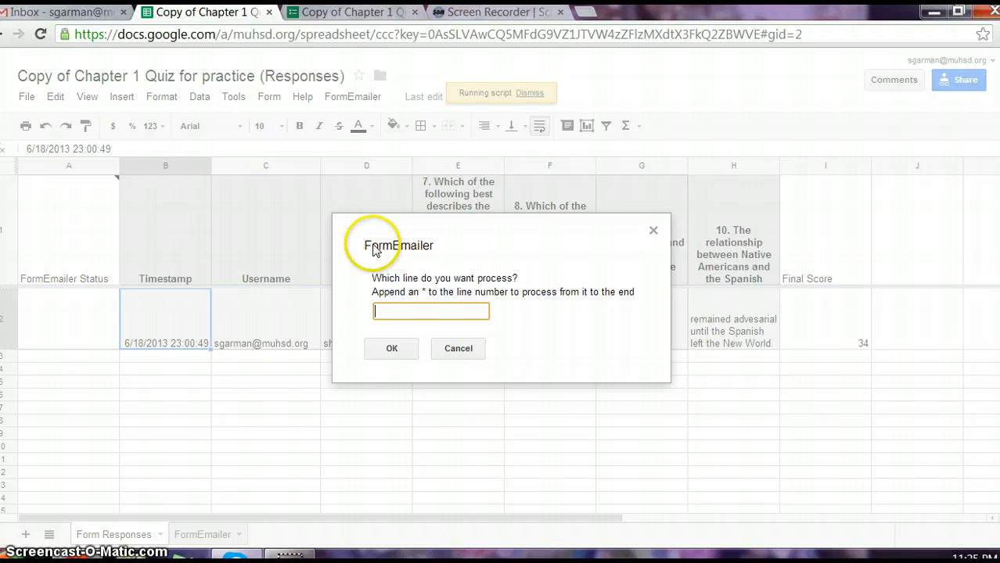
mouse_move(300, 343)
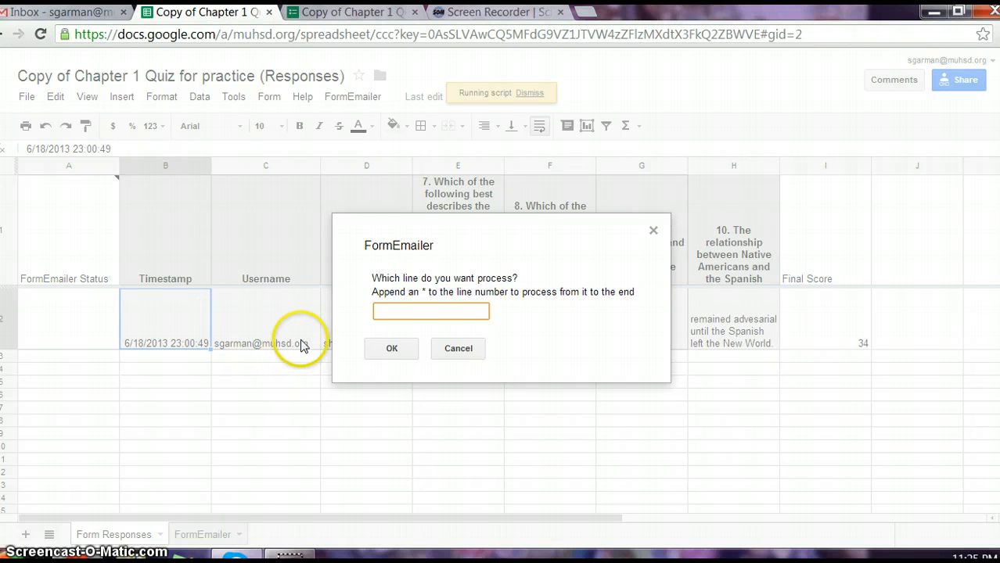
text(2)
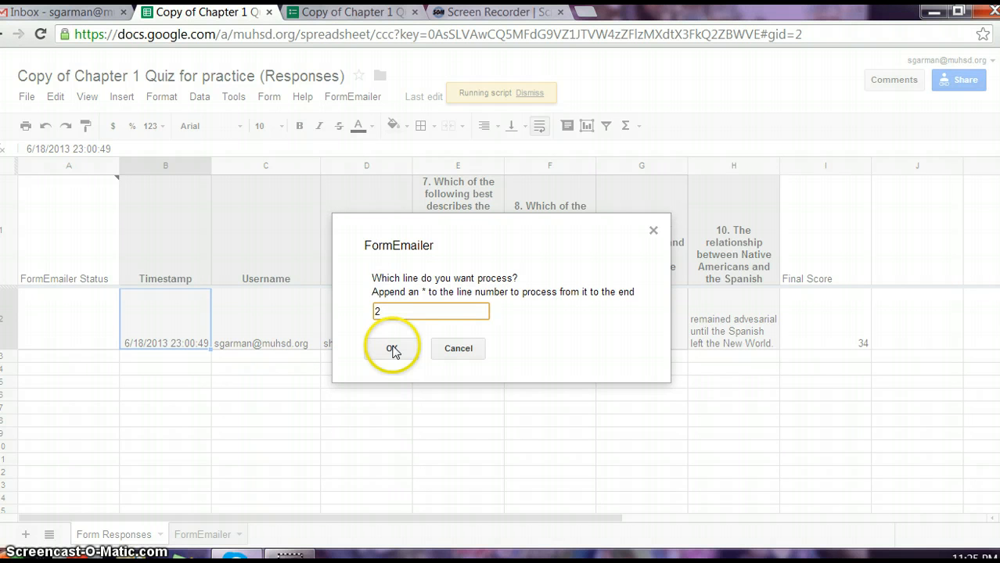
click(389, 347)
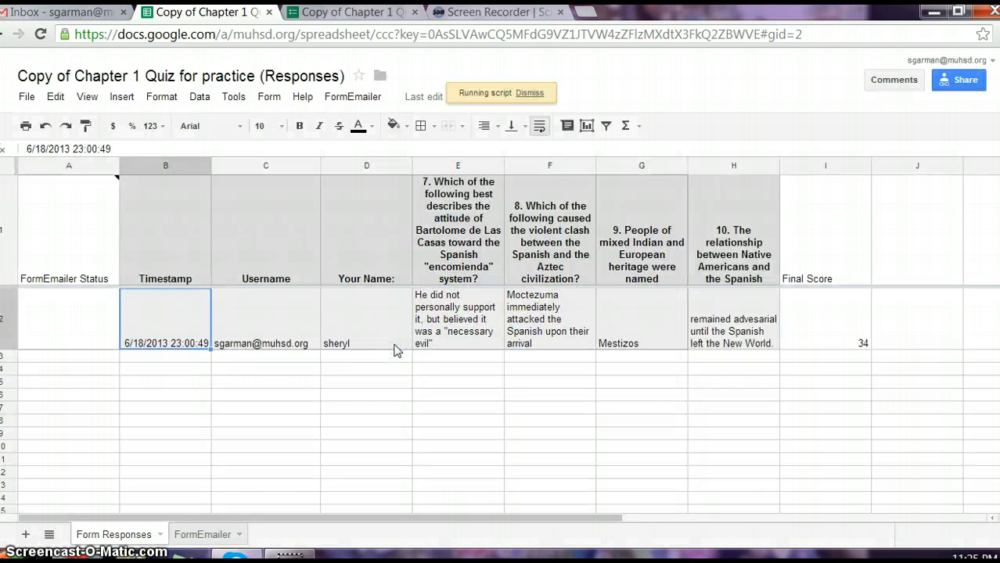
mouse_move(826, 369)
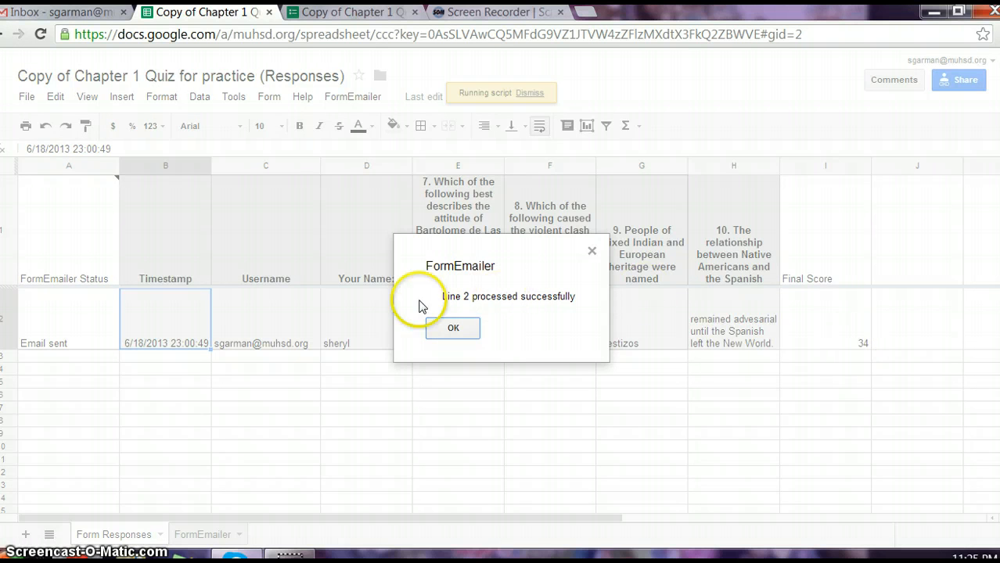
click(452, 328)
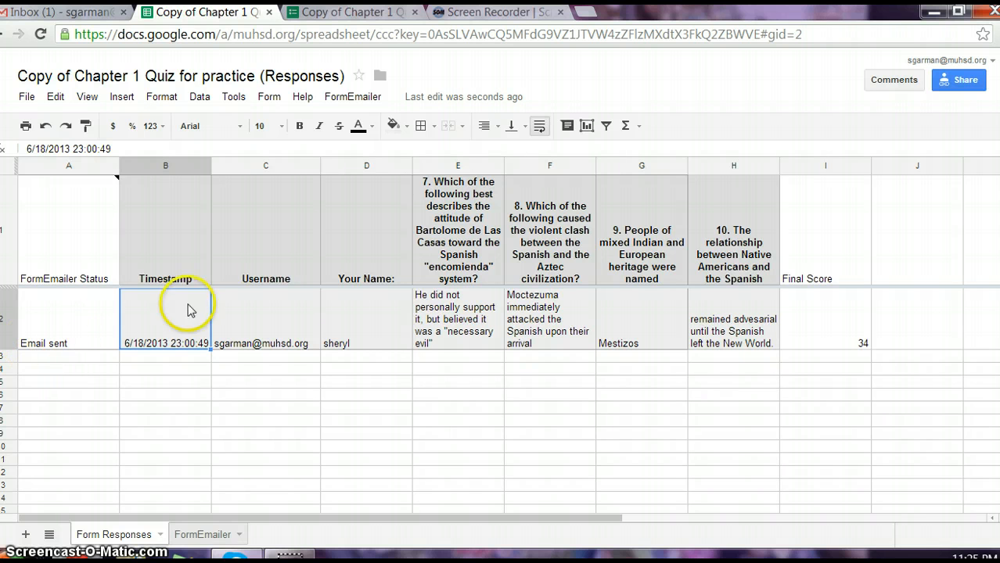
click(352, 97)
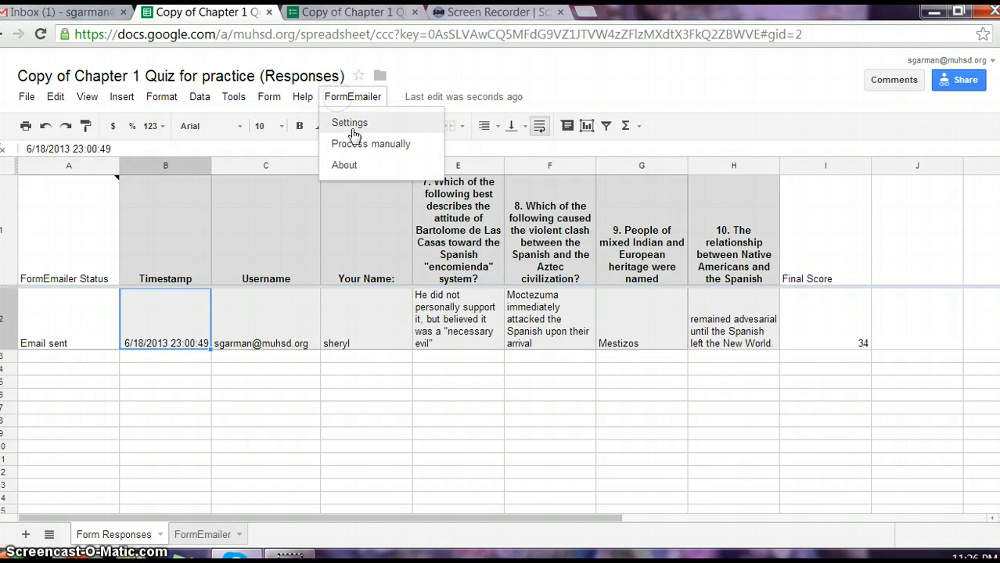
click(369, 144)
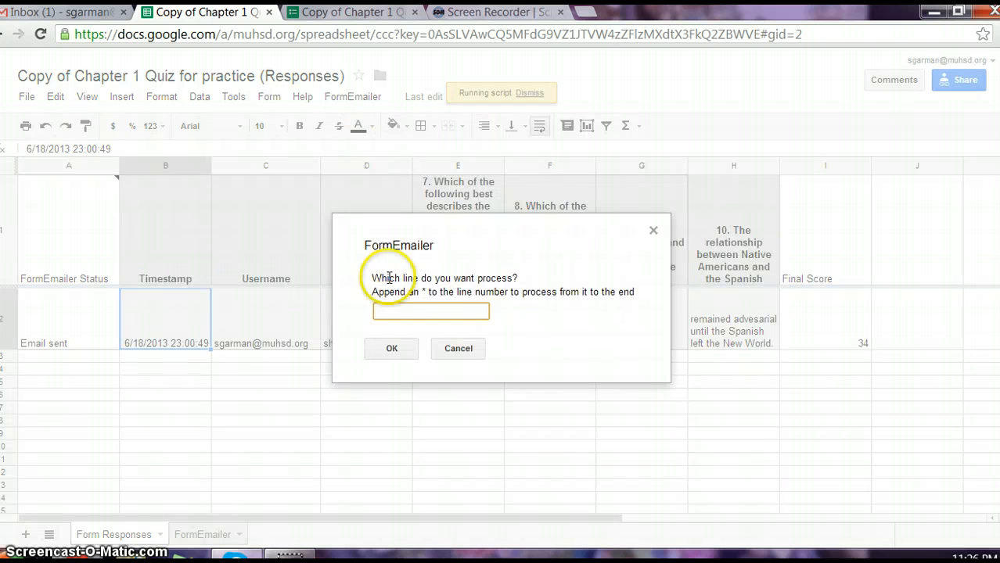
double_click(383, 292)
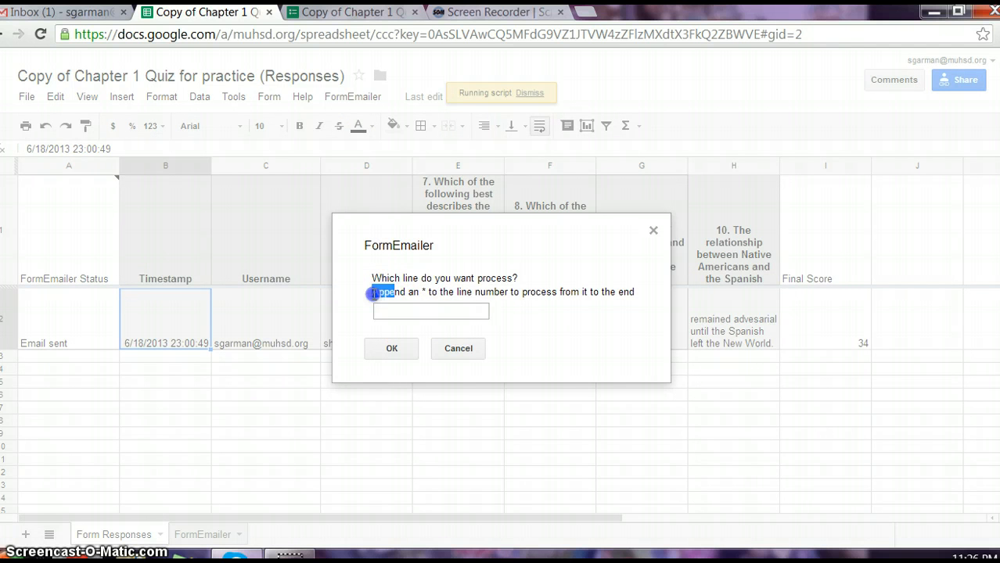
drag(374, 293, 555, 293)
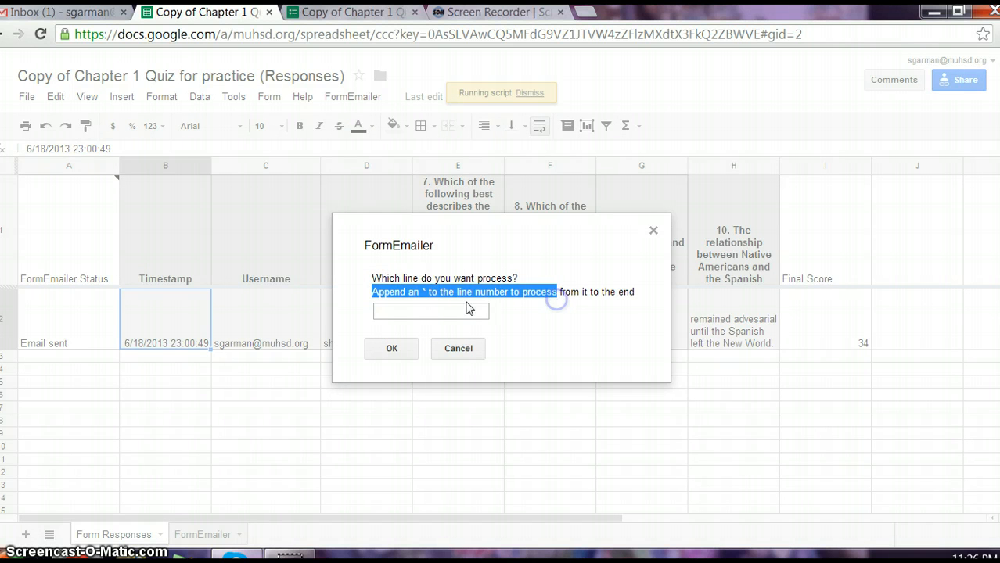
mouse_move(452, 297)
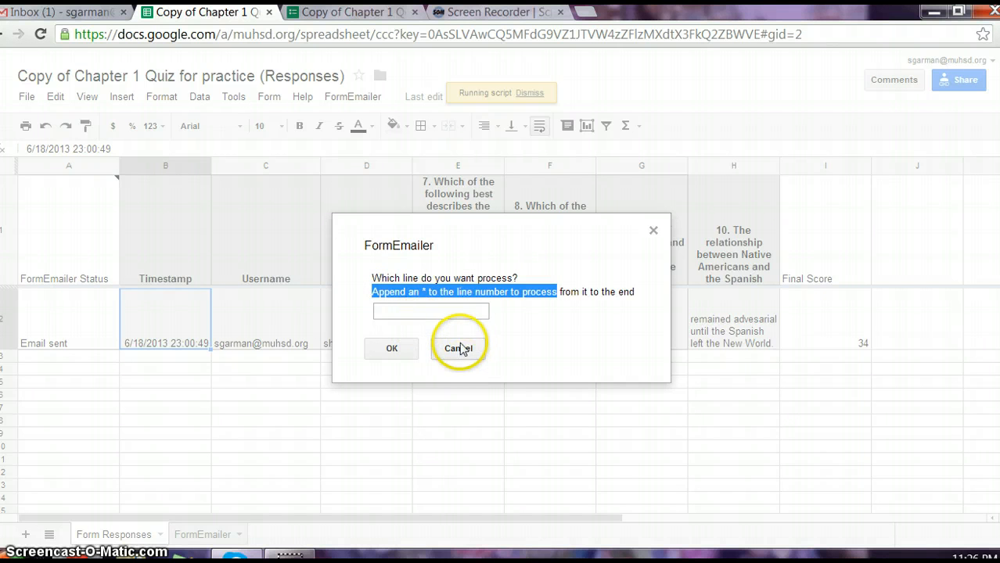
click(430, 311)
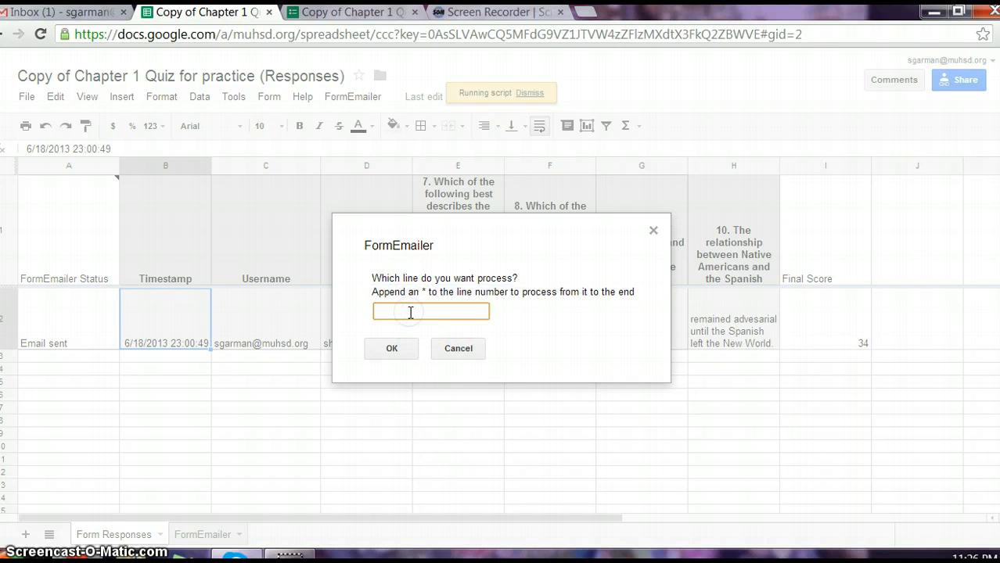
text(4)
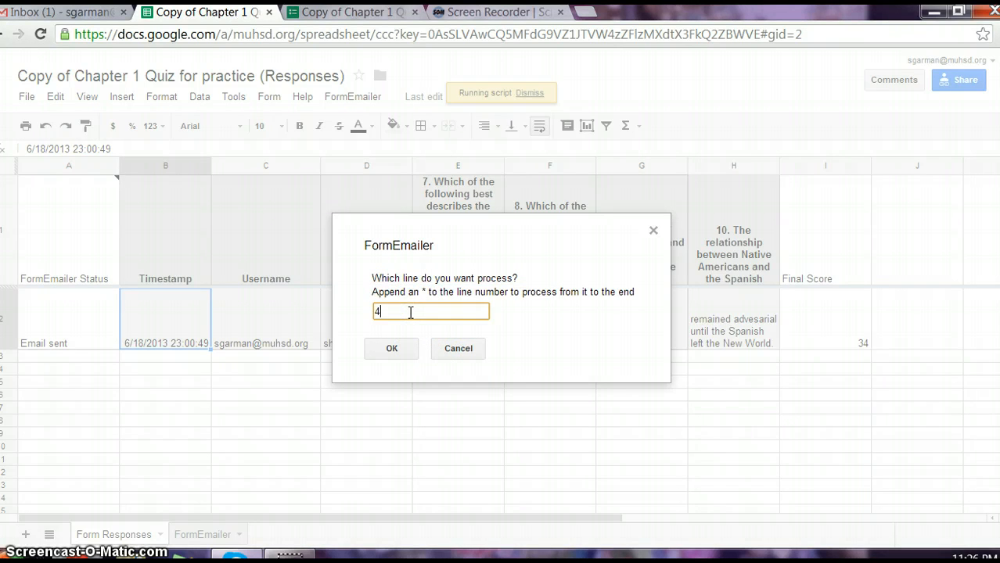
text(6)
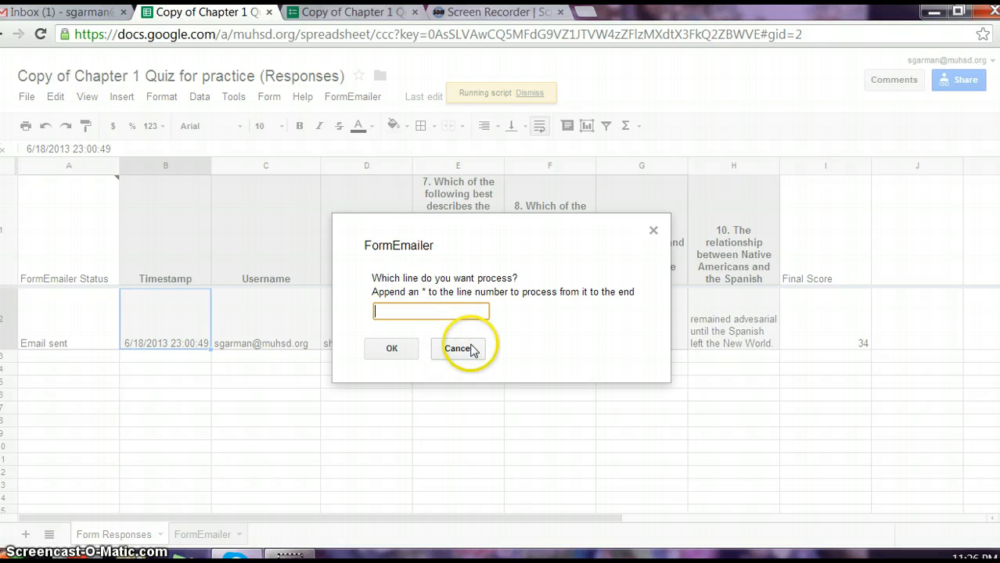
click(457, 348)
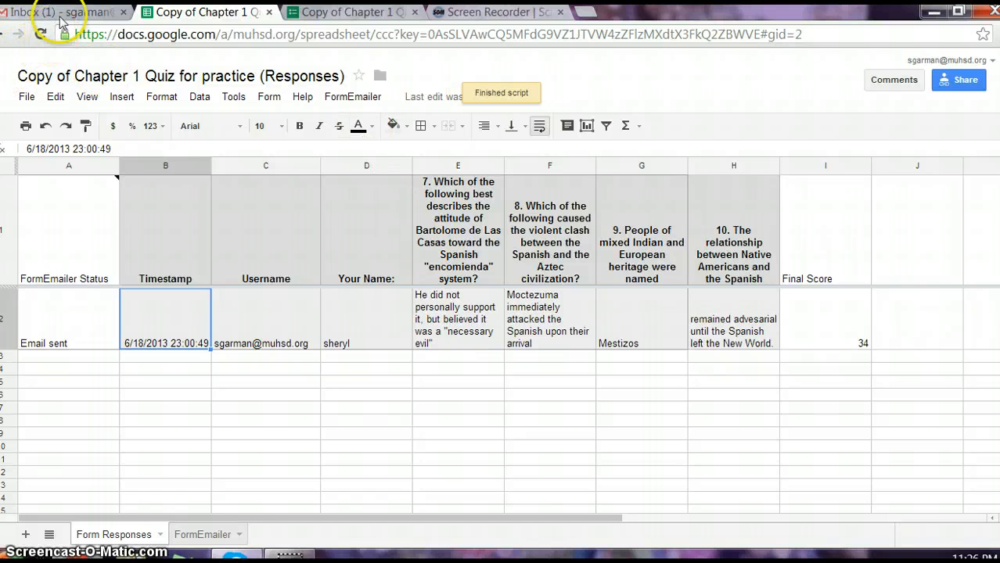
Step: View the quiz scores email in the Gmail inbox, then return to the Chapter 1 Quiz form
click(55, 12)
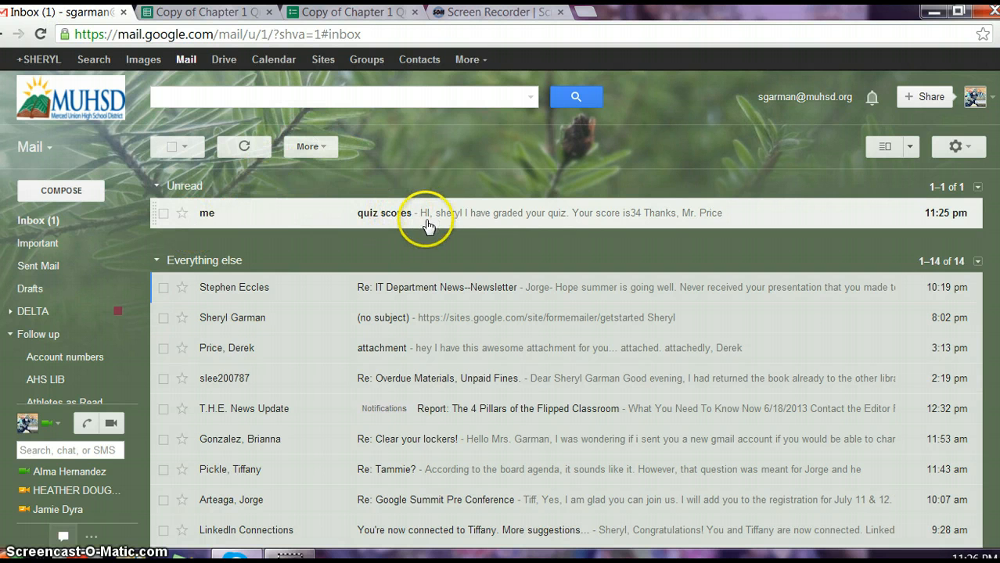
mouse_move(559, 221)
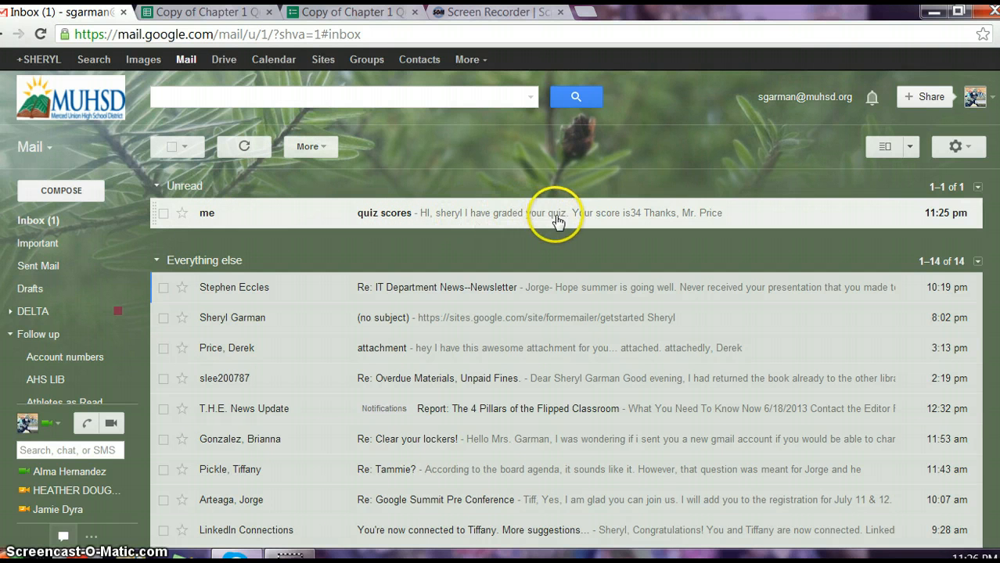
mouse_move(701, 219)
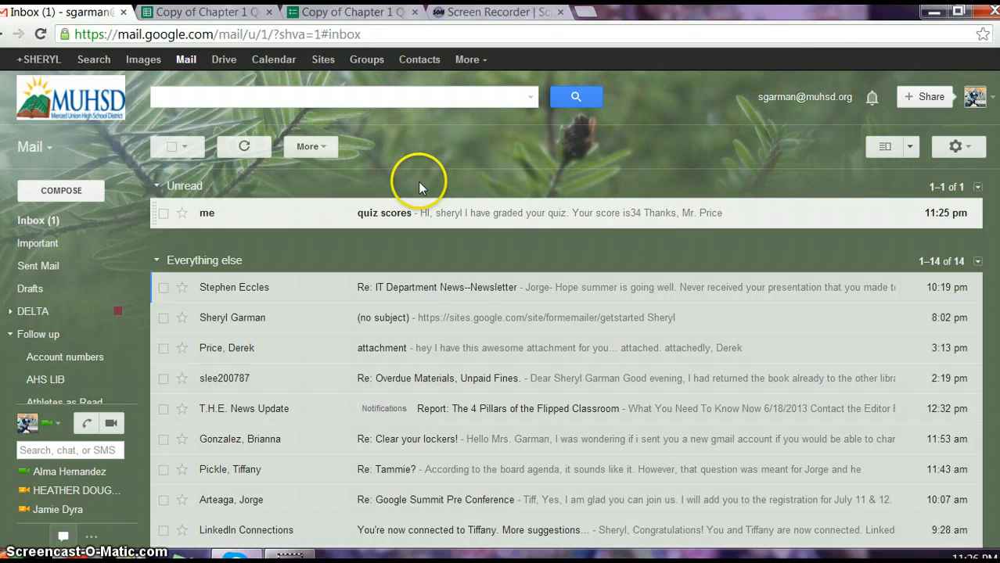
mouse_move(258, 210)
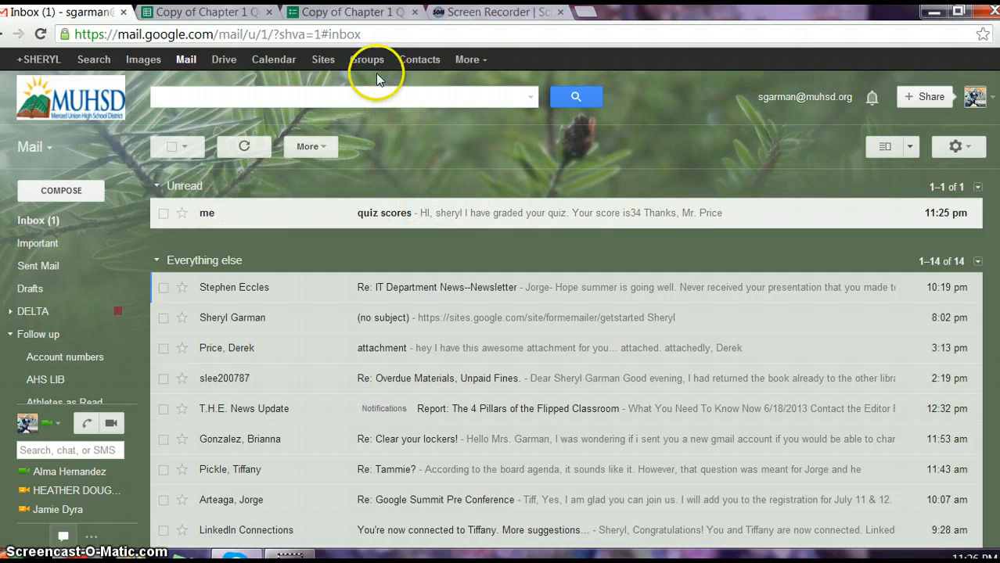
click(366, 13)
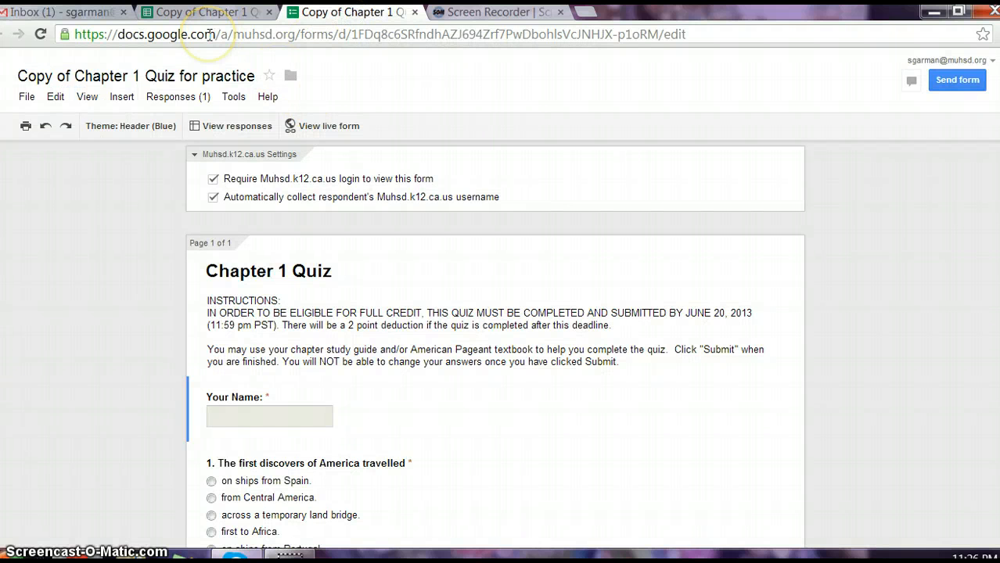
mouse_move(284, 321)
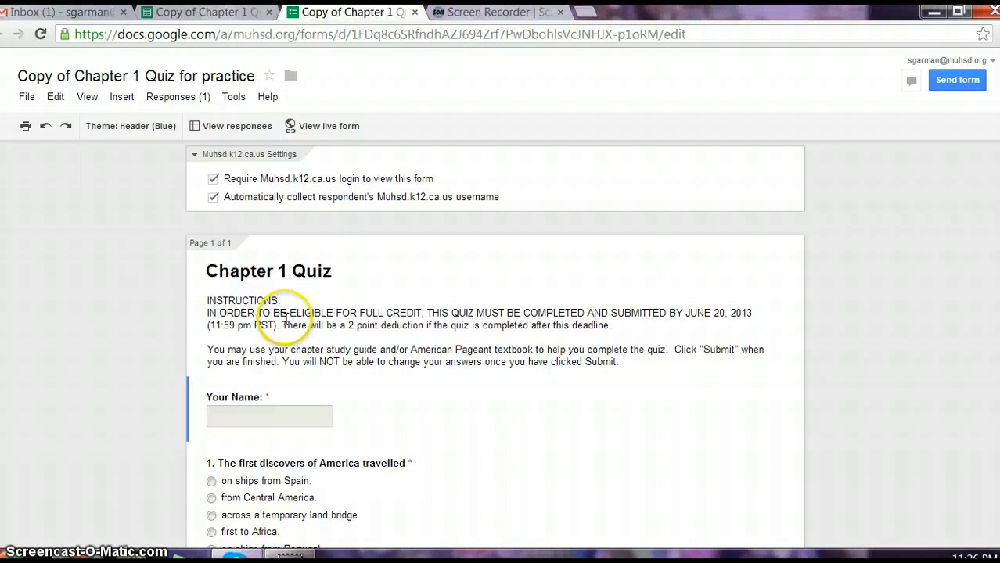